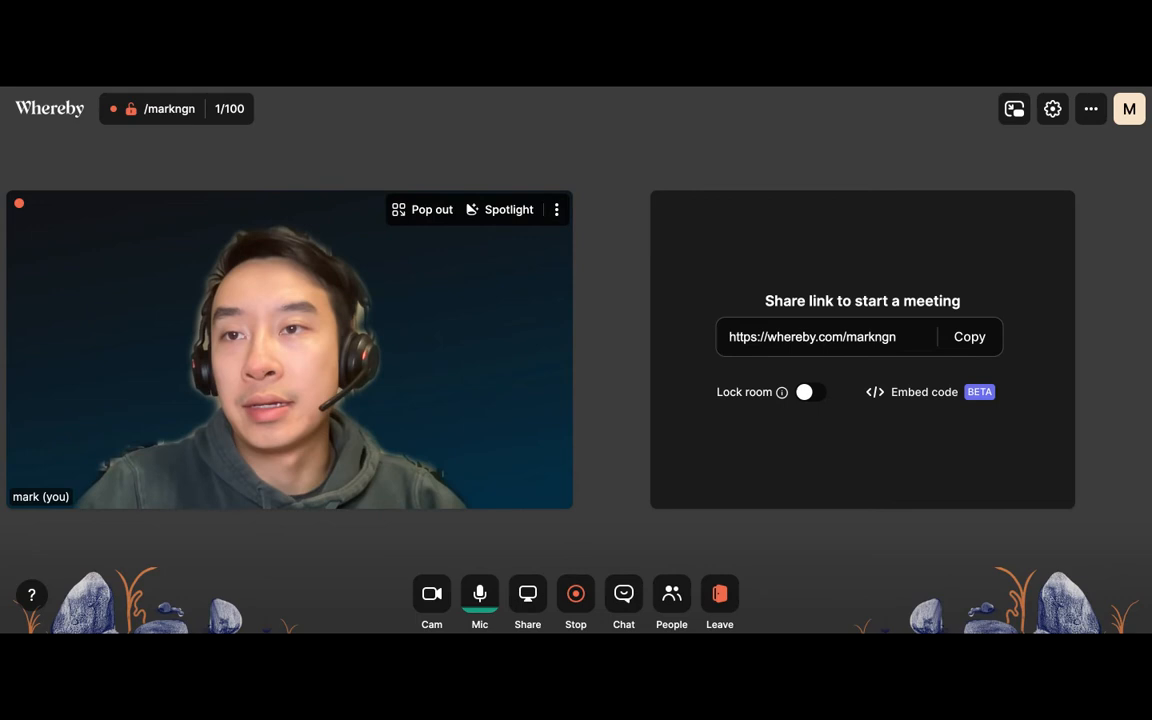
- Share the strike.me tab, scroll through the 'A more connected financial world' hero, and highlight 'Get paid in bitcoin'
click(527, 593)
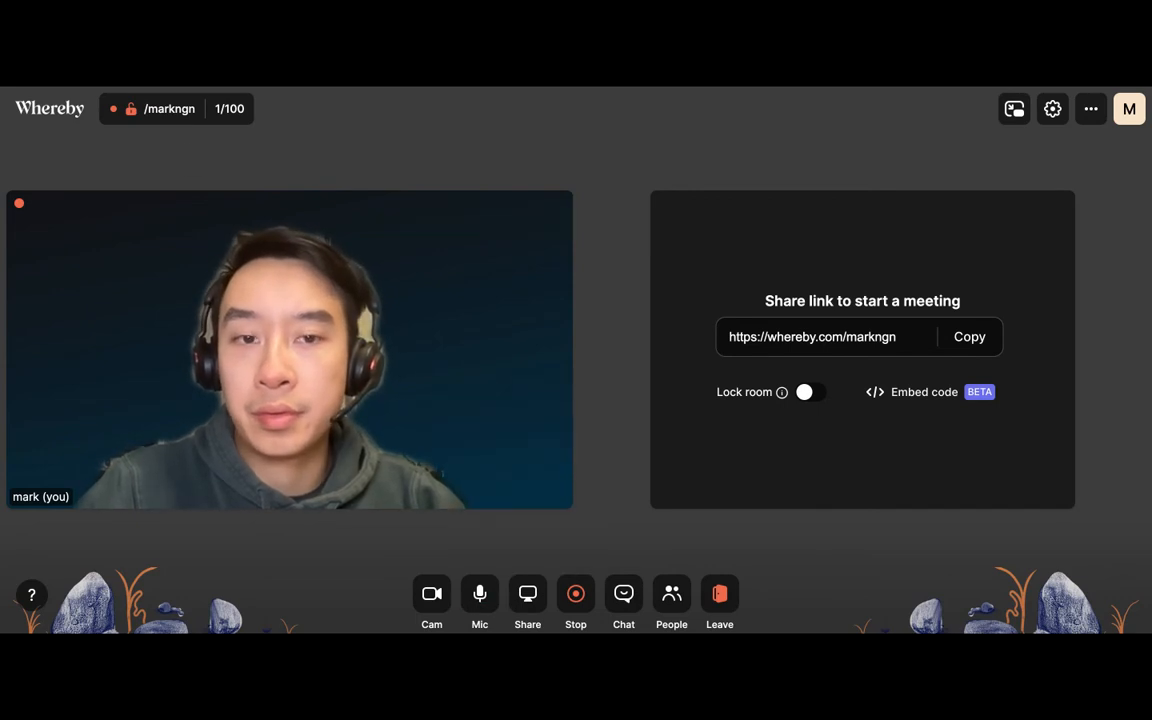
click(514, 594)
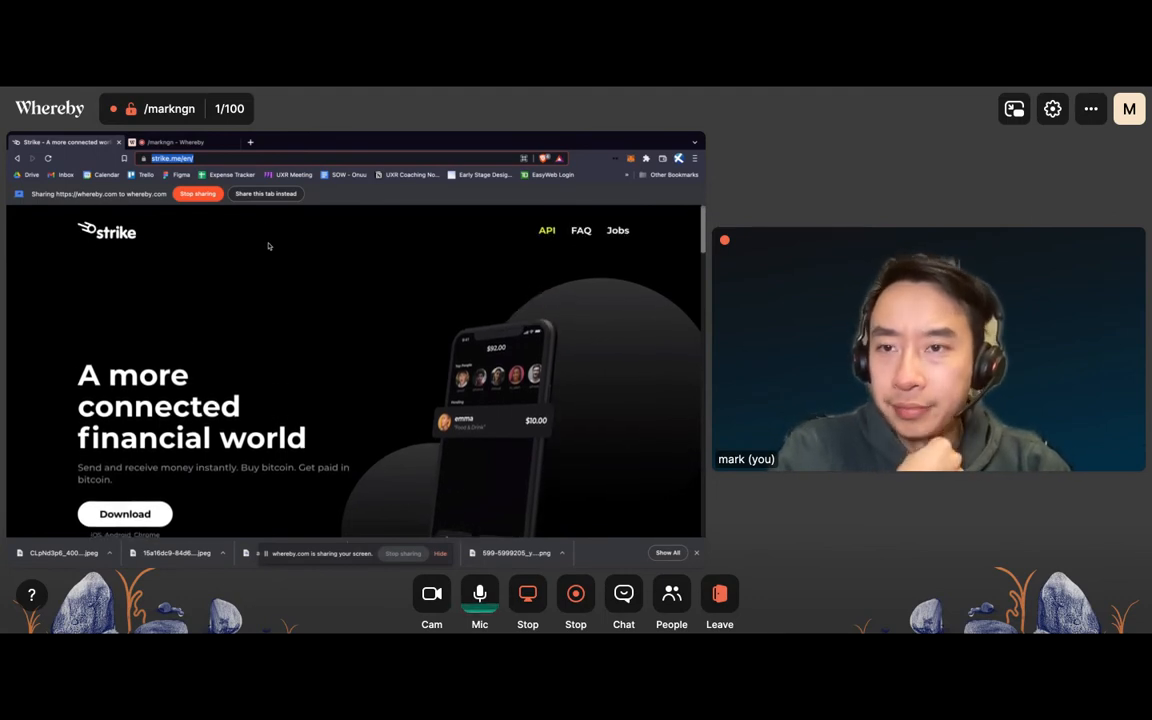
scroll(down, 3)
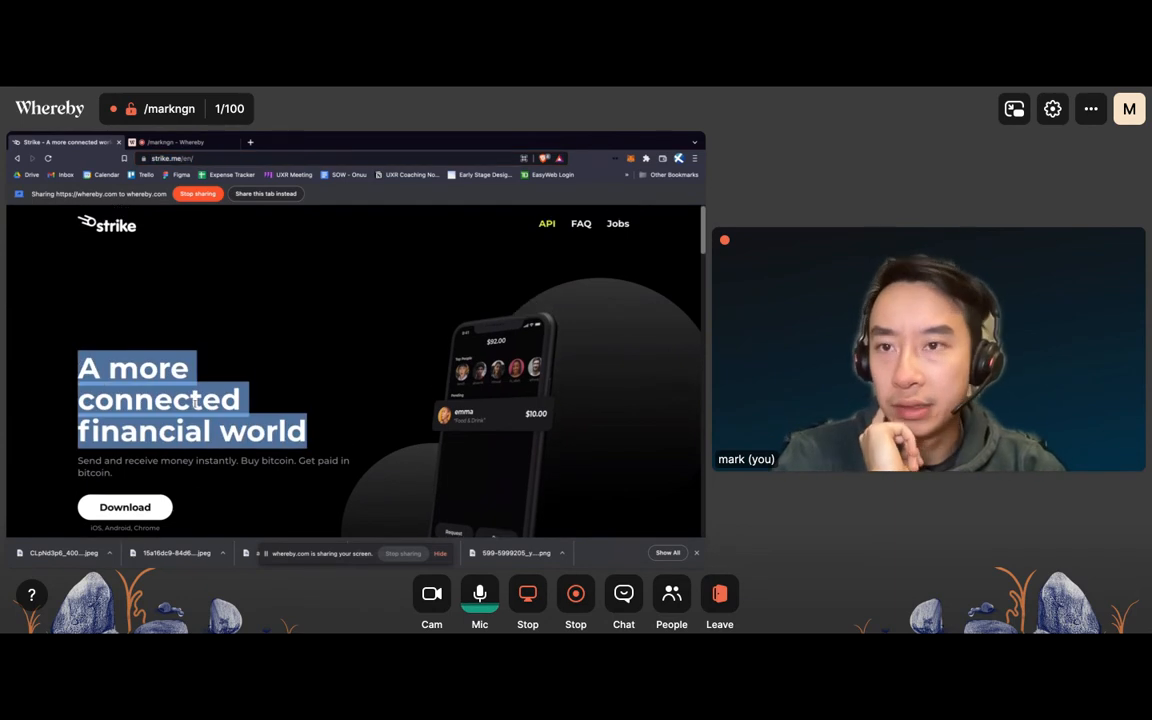
scroll(down, 3)
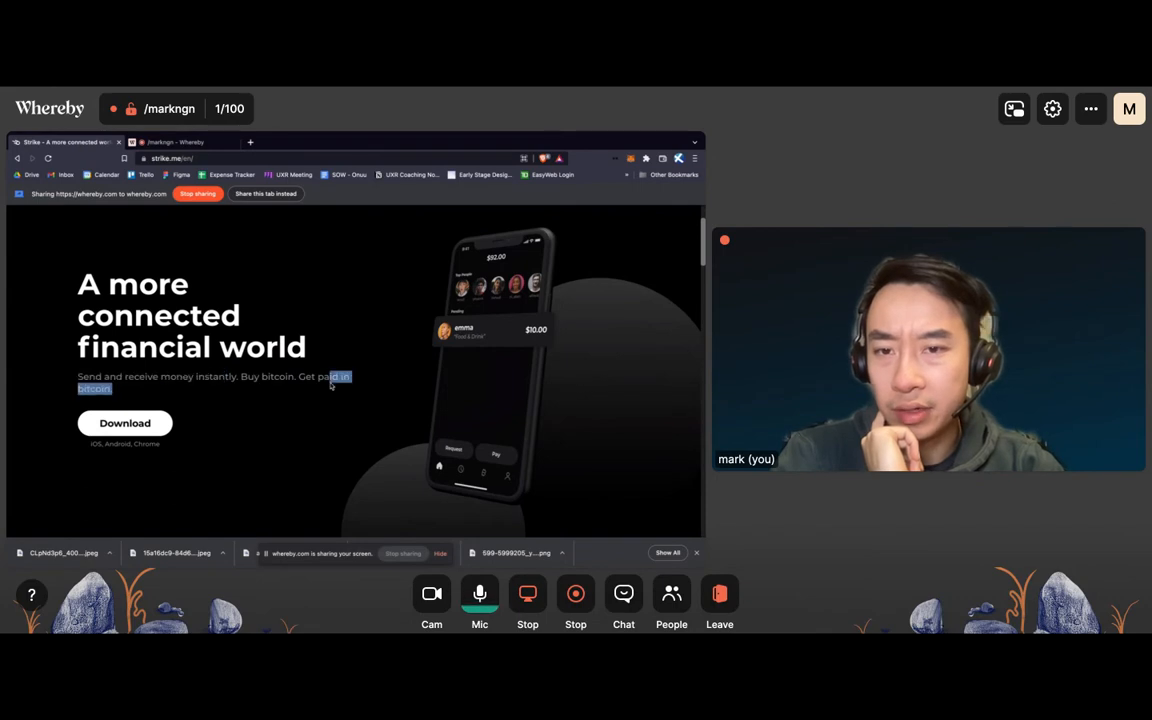
scroll(down, 3)
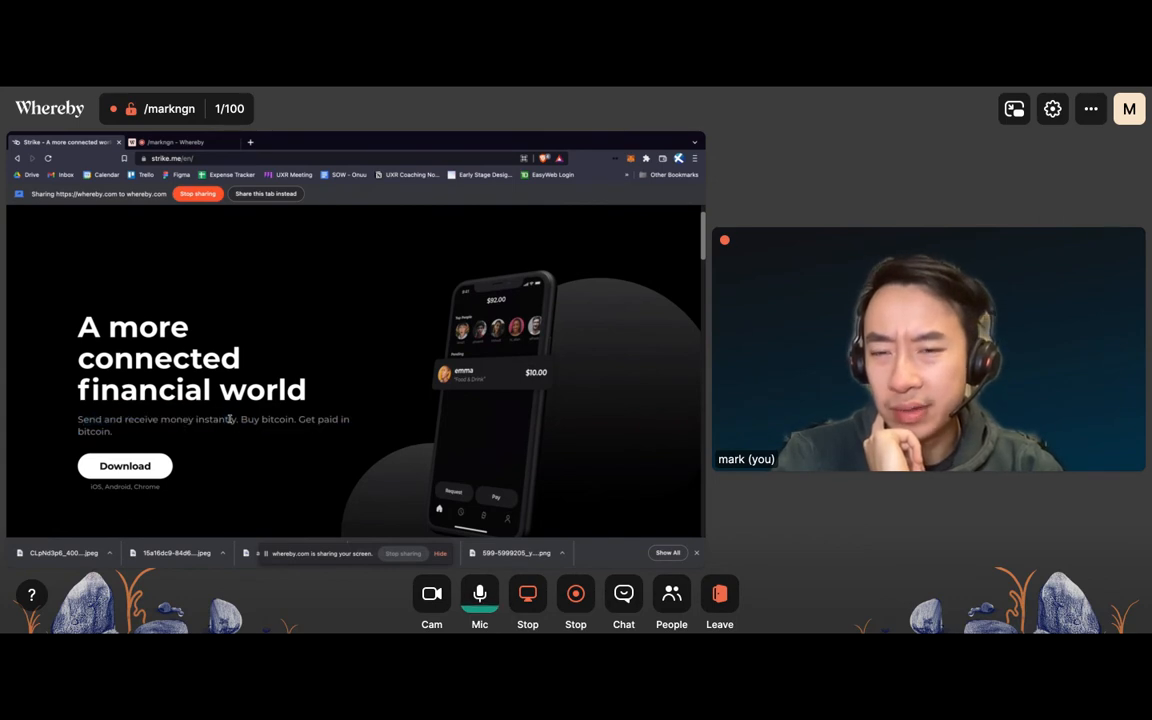
double_click(252, 419)
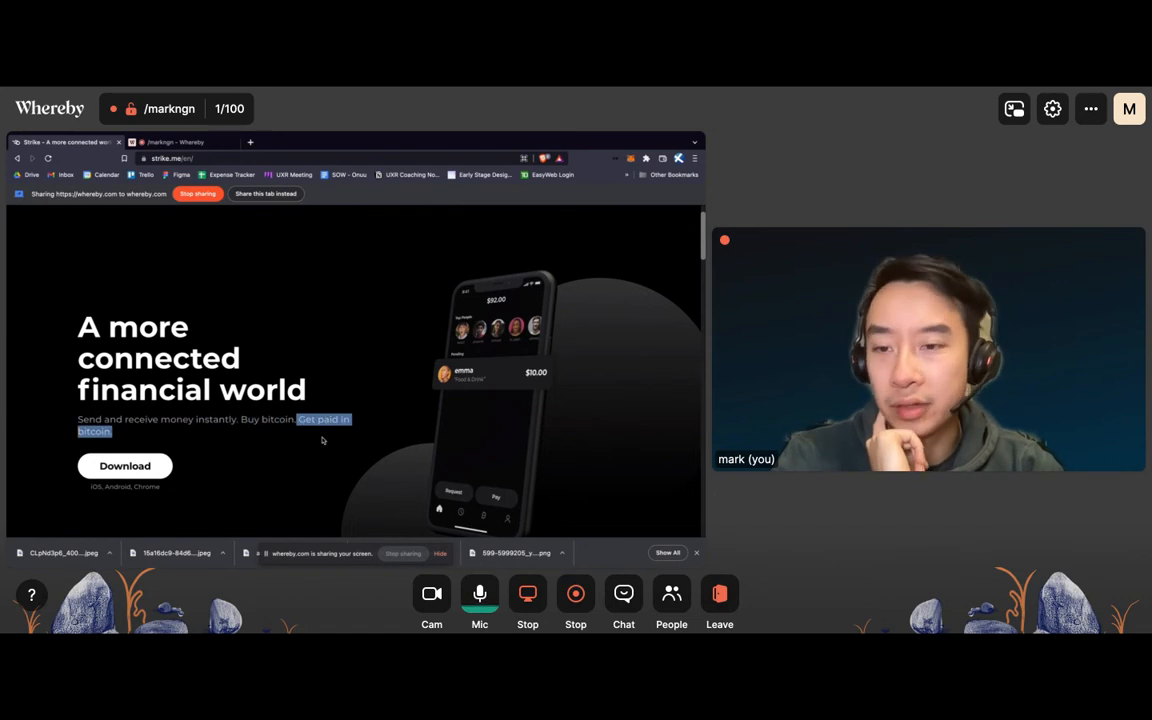
scroll(up, 3)
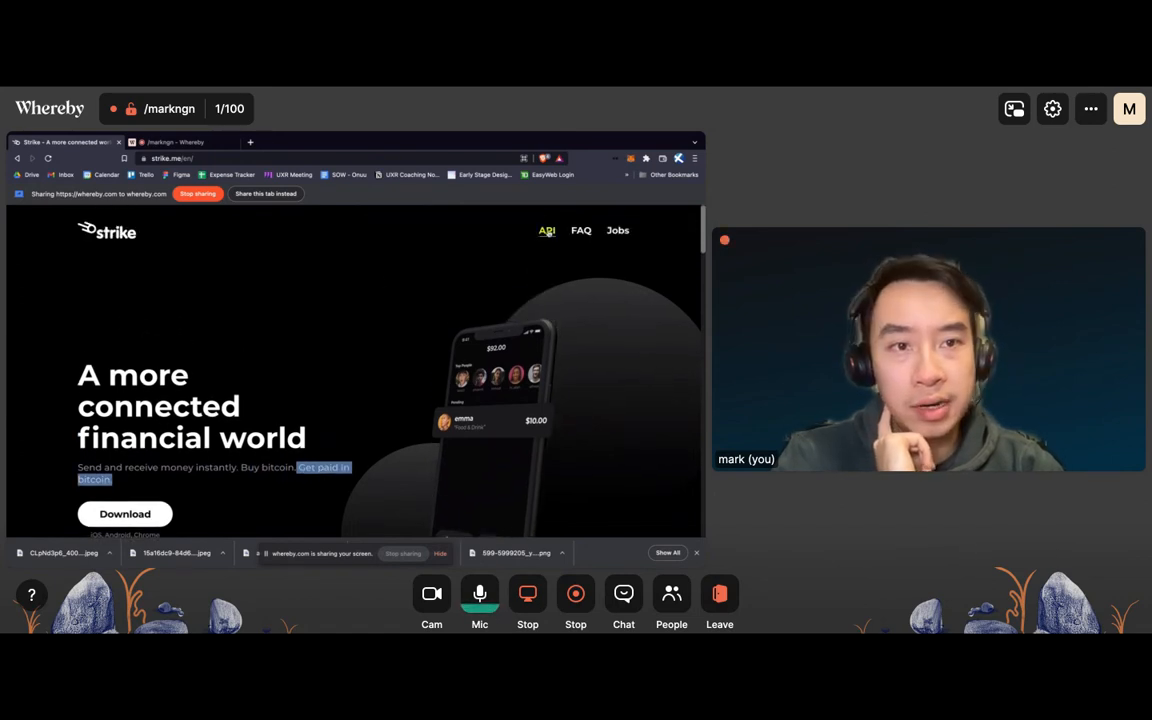
- Browse the Strike API page's Twitter Tips showcase, then reach the homepage's 'Buy and sell bitcoin' fee comparison
click(546, 230)
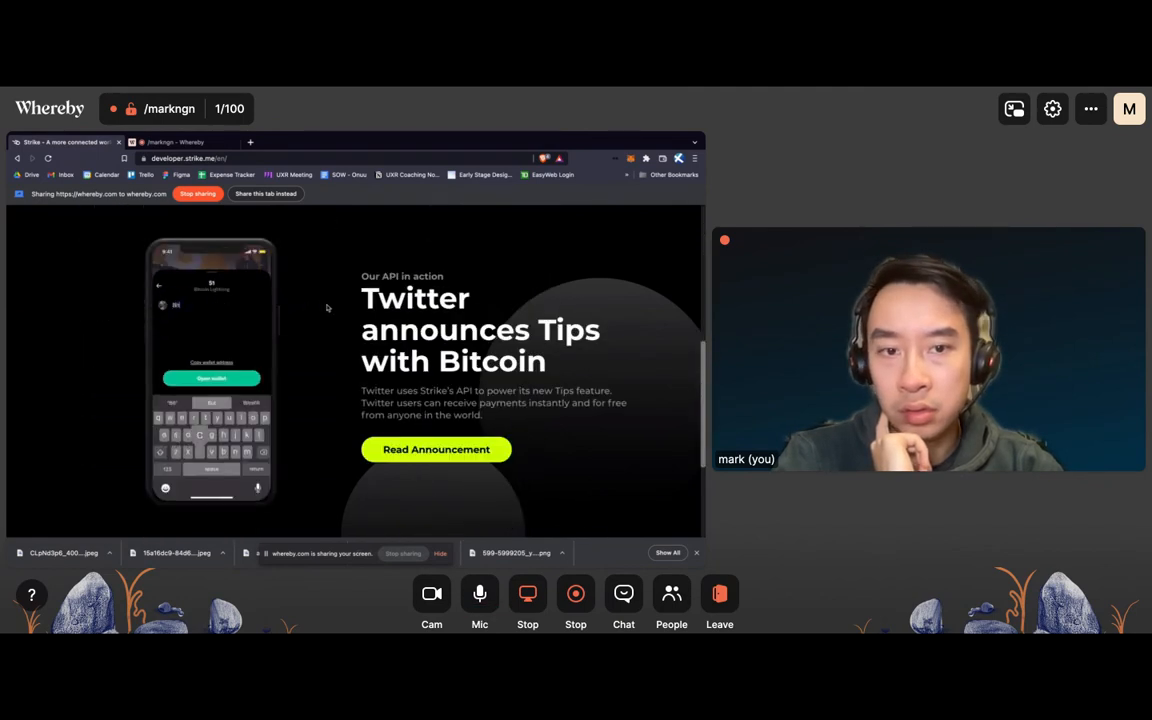
scroll(down, 3)
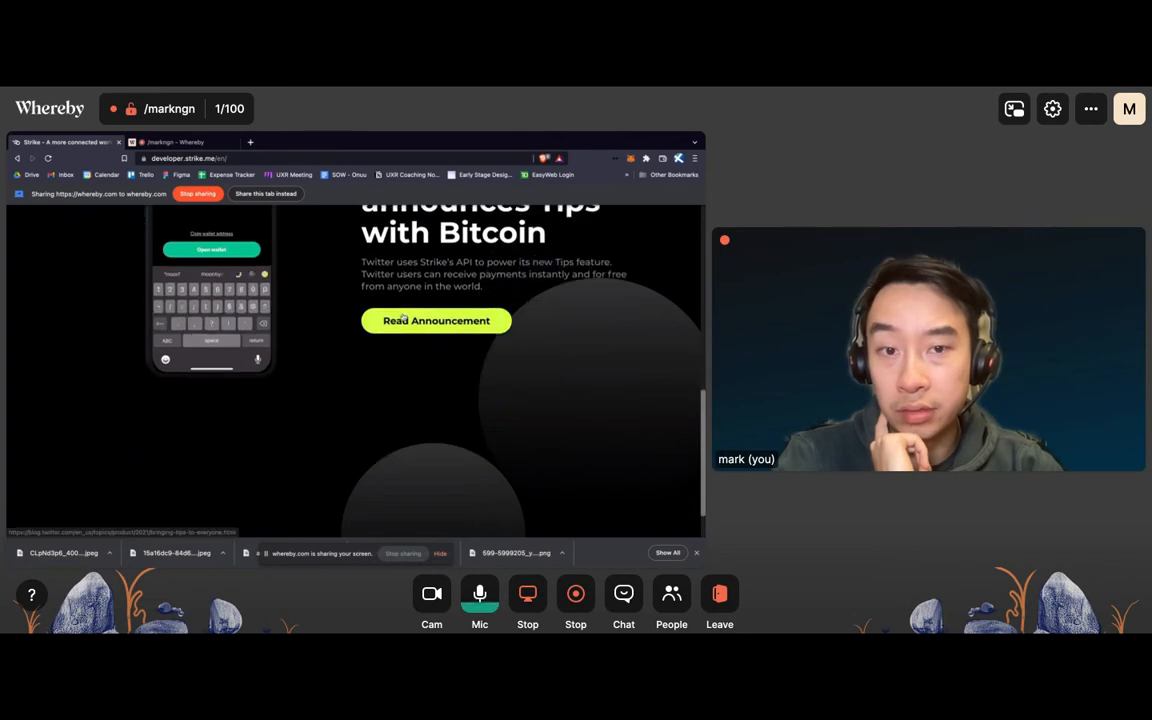
scroll(down, 3)
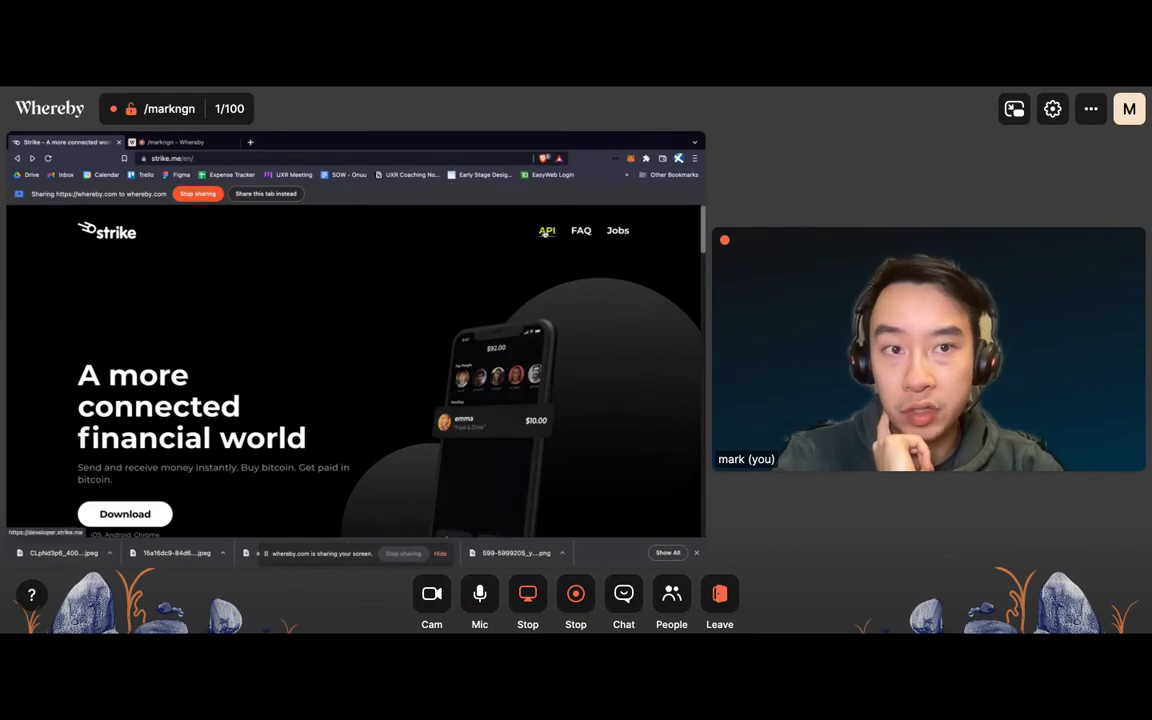
scroll(down, 3)
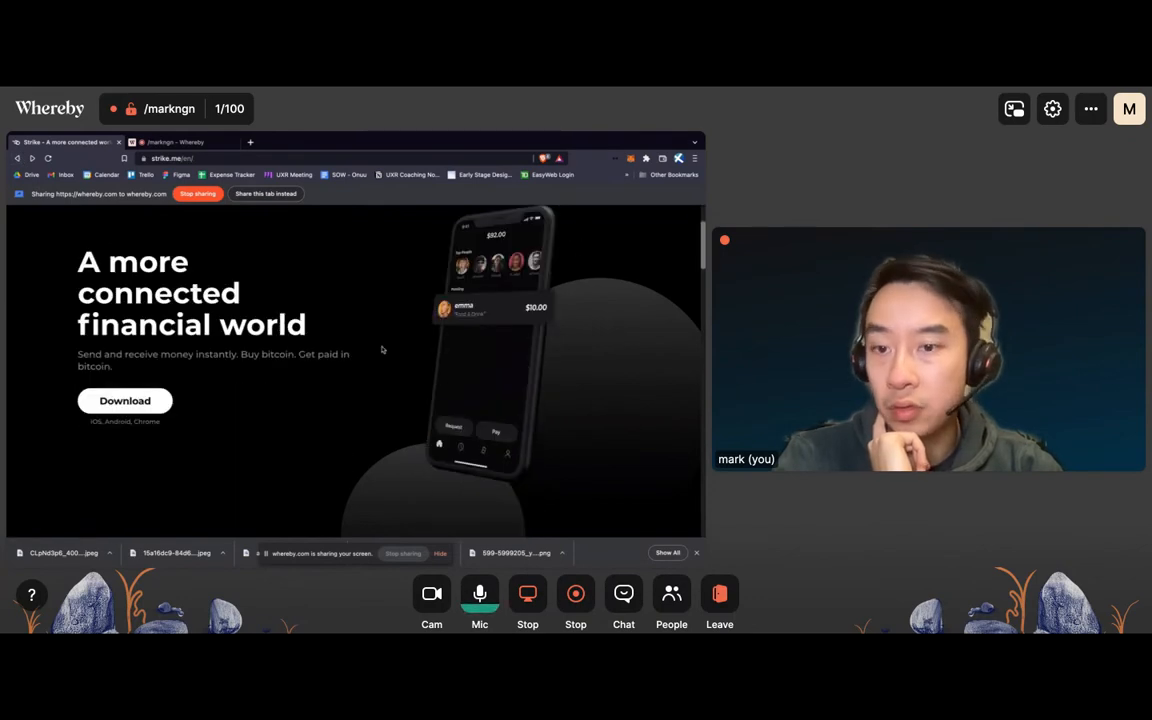
scroll(down, 3)
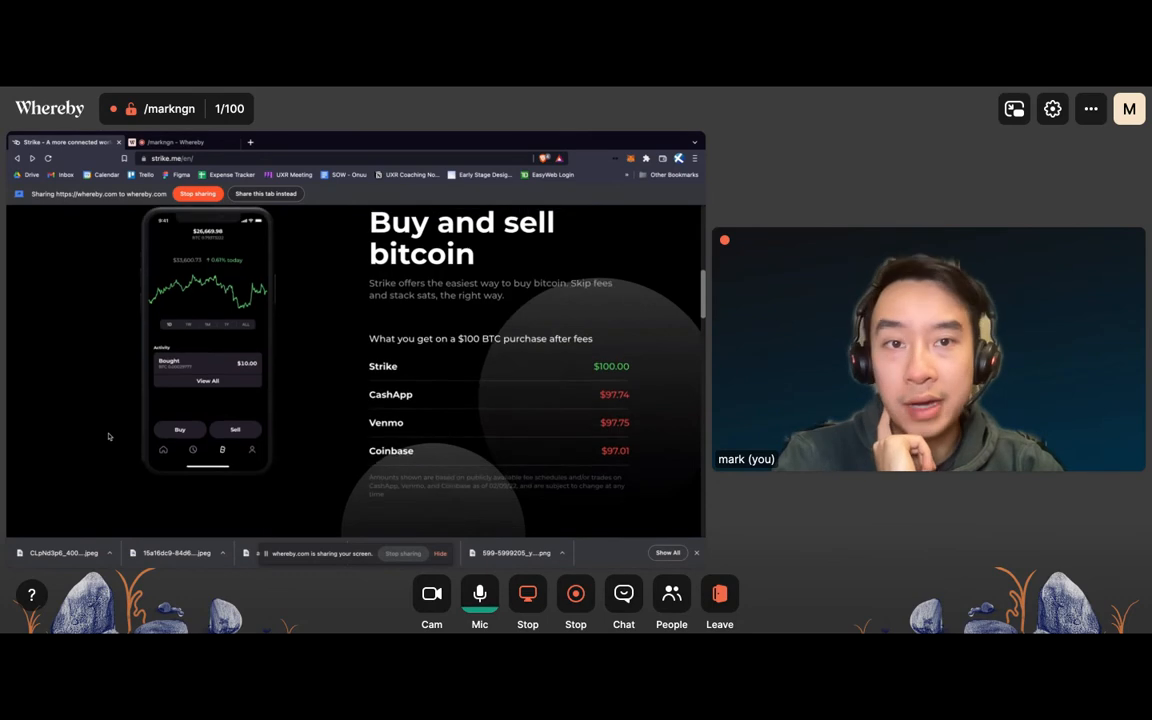
click(180, 429)
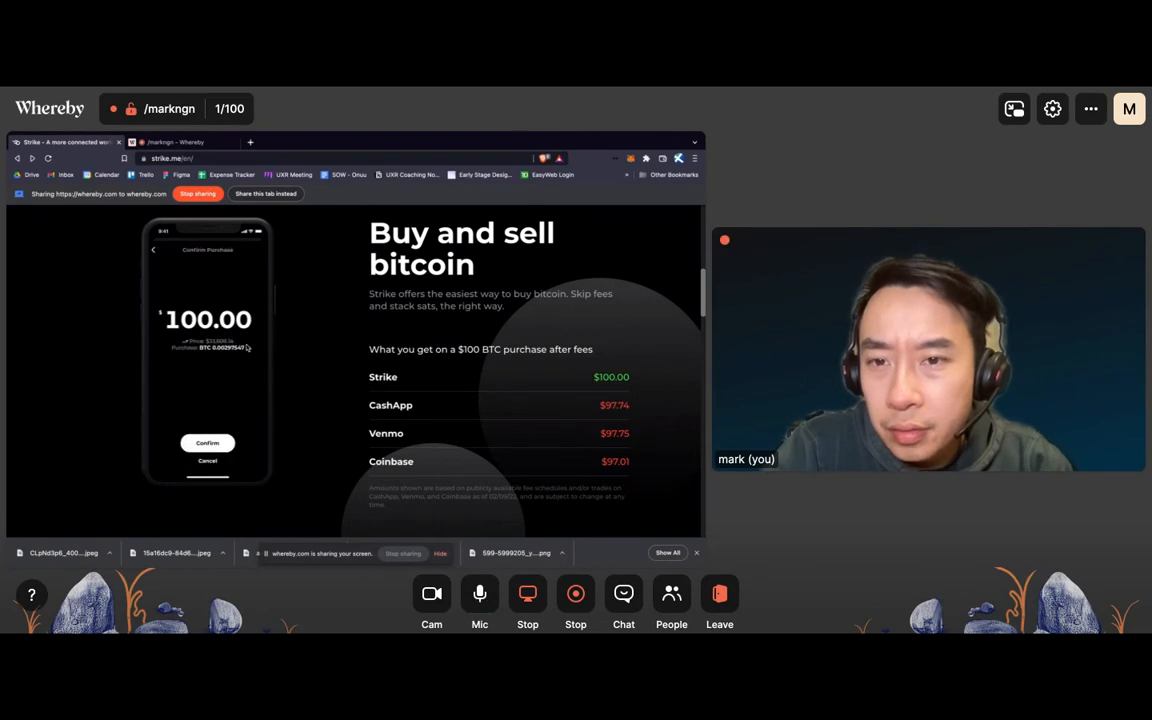
click(207, 442)
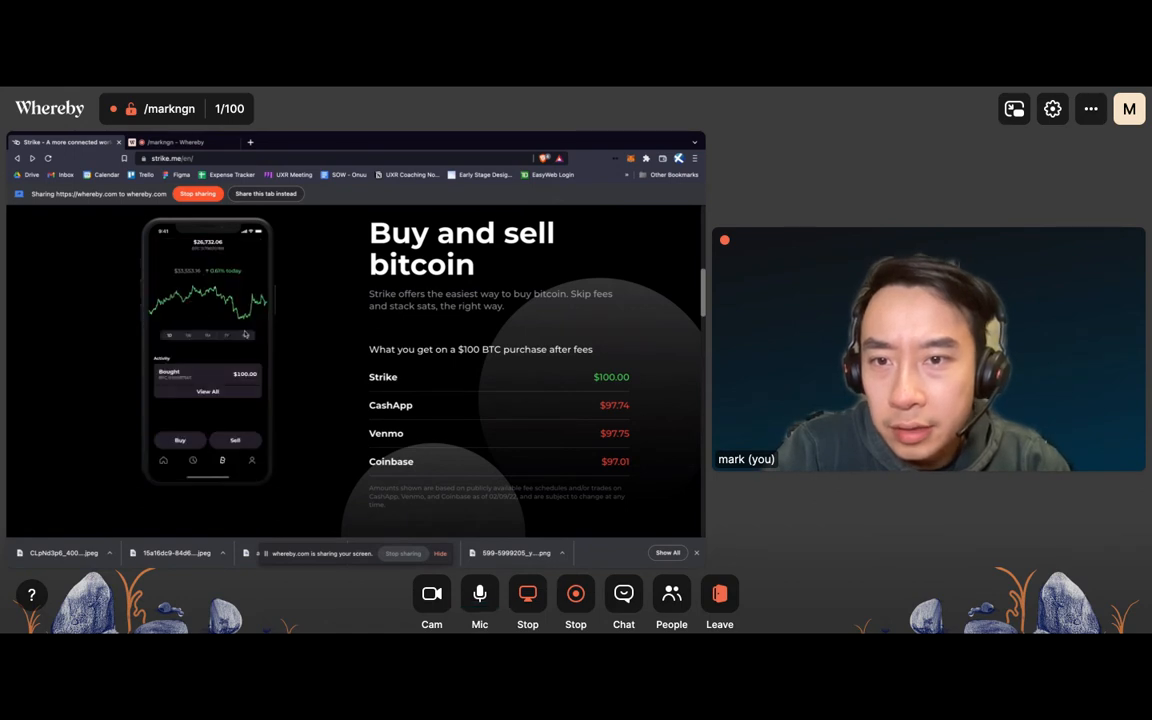
click(479, 593)
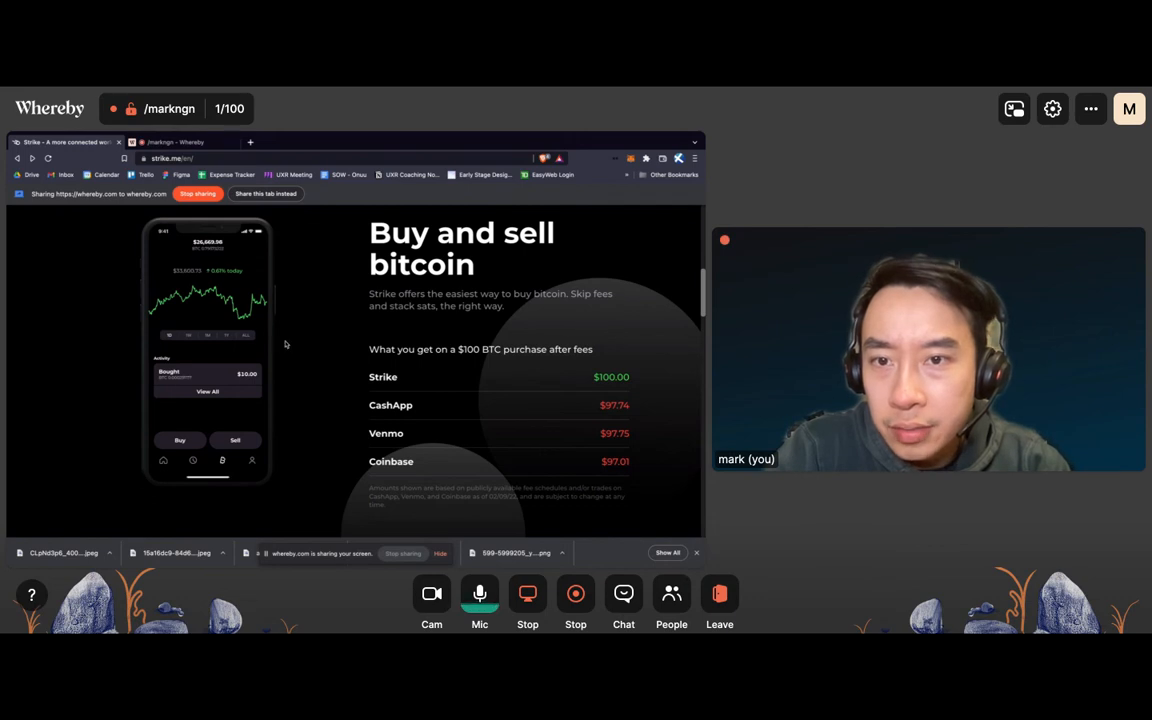
click(180, 440)
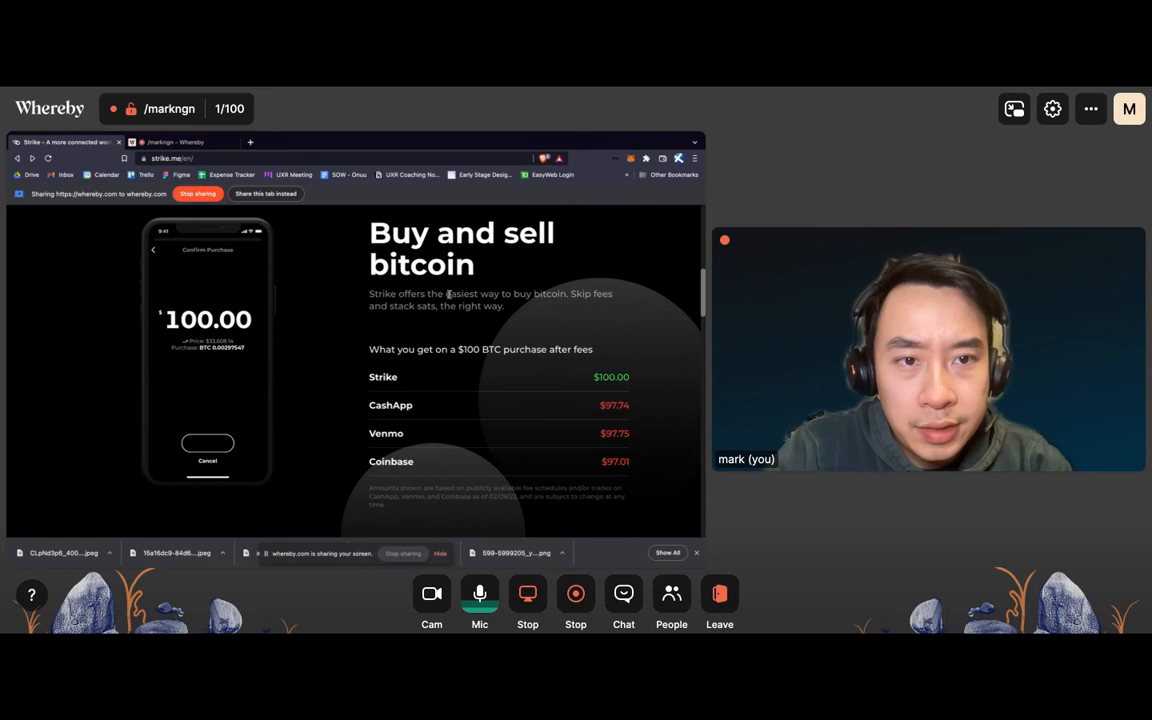
click(207, 442)
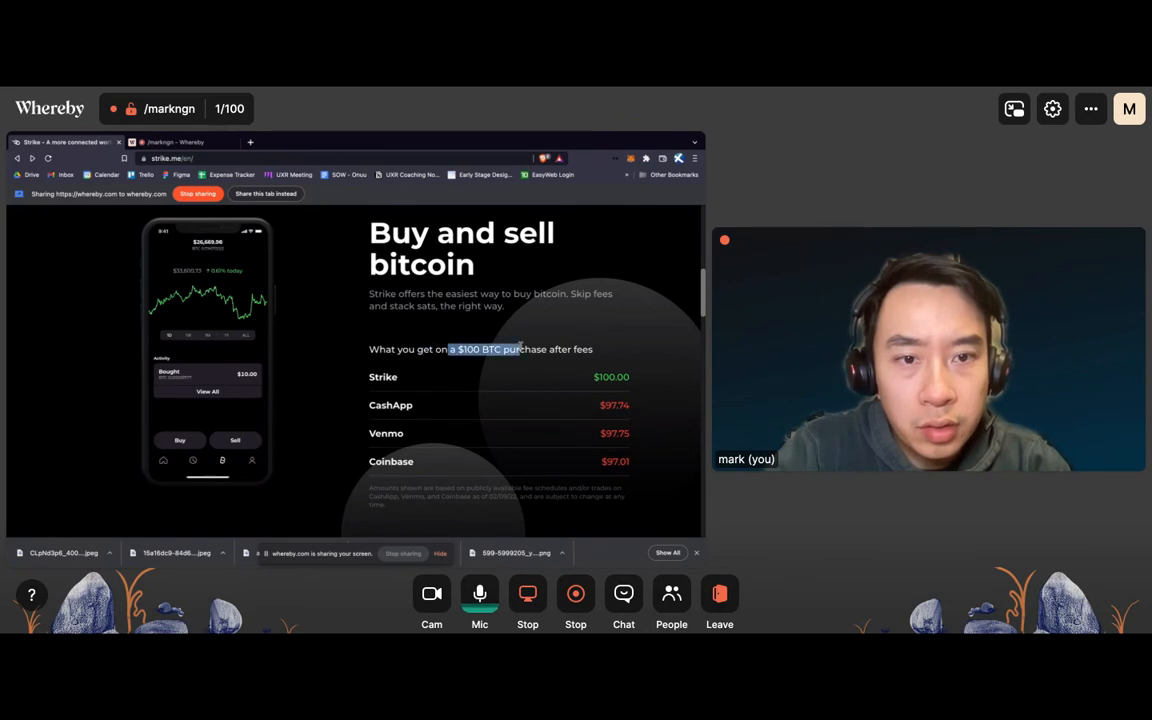
scroll(down, 3)
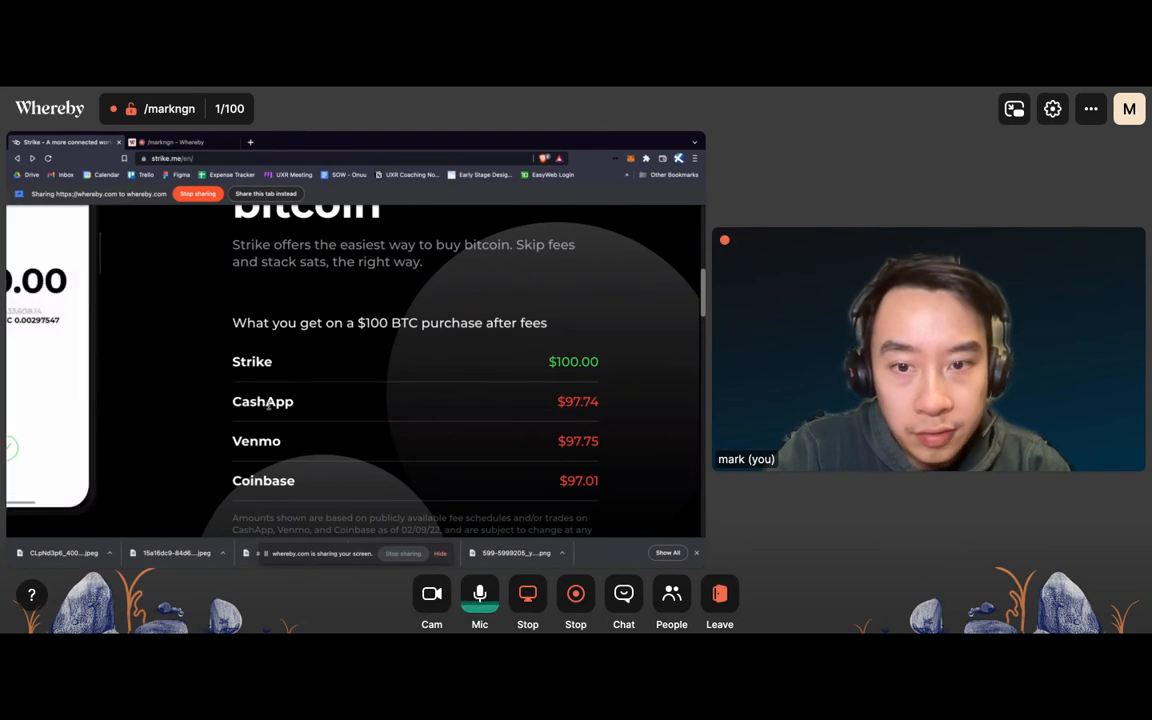
double_click(256, 441)
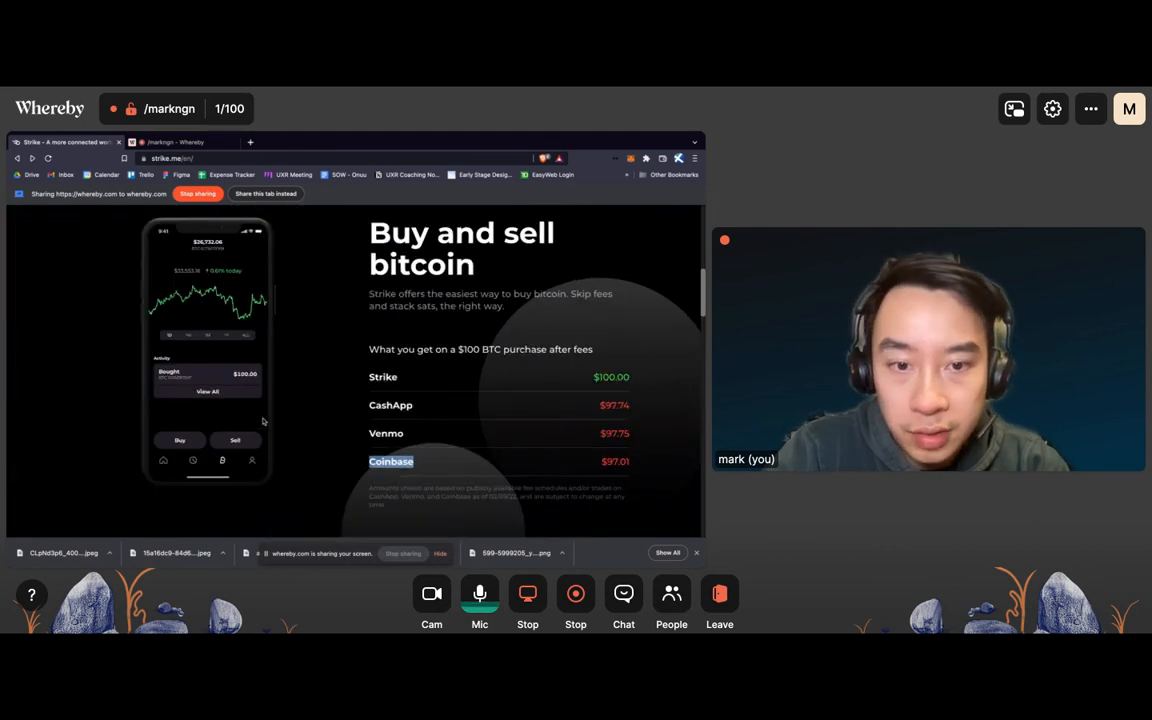
scroll(down, 3)
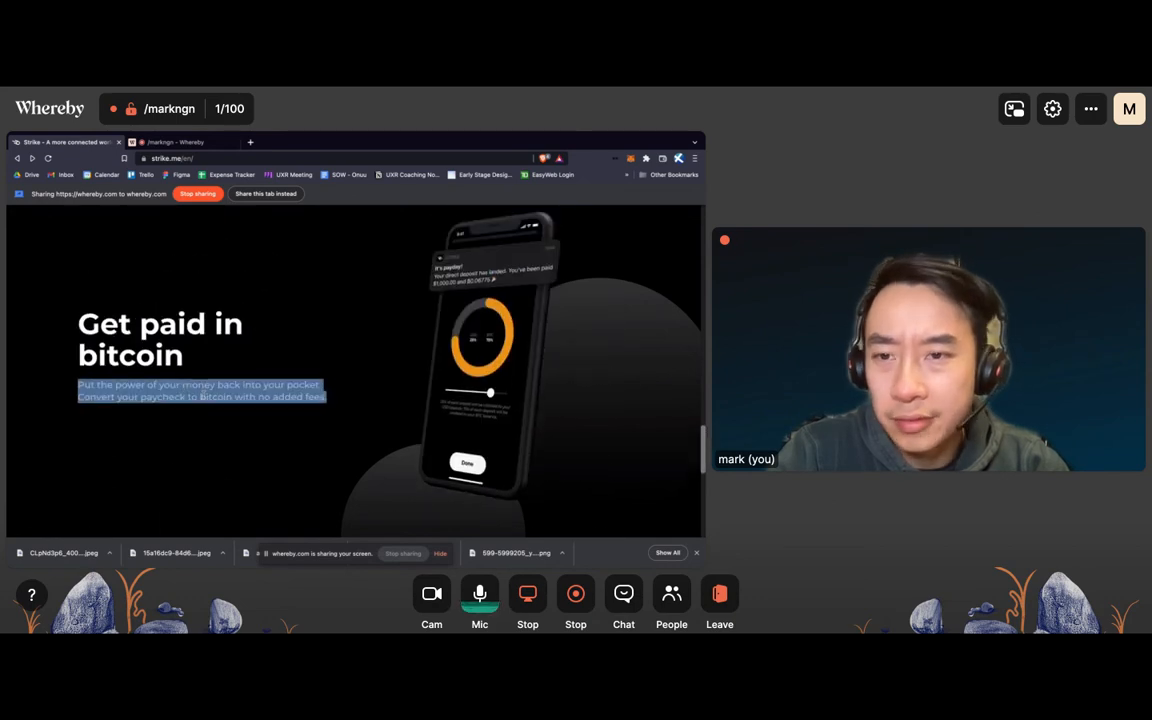
- Clear the 'Get paid in bitcoin' highlight and scroll toward the 'Coming soon' Strike card
click(180, 397)
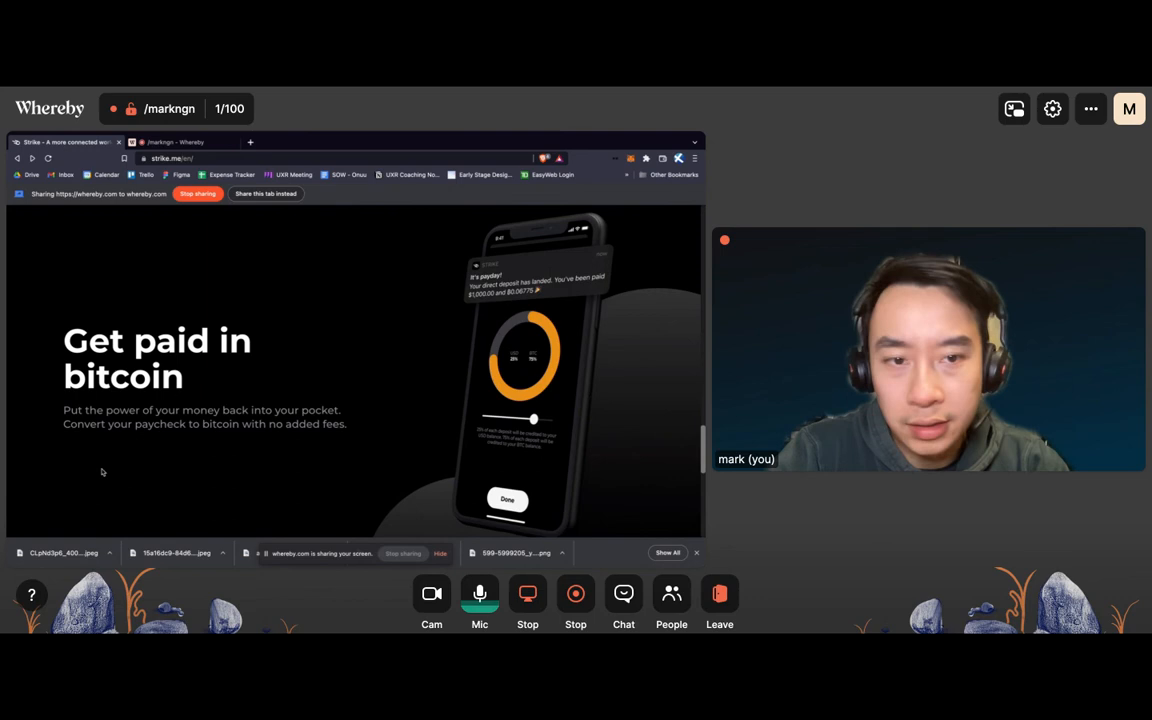
scroll(down, 3)
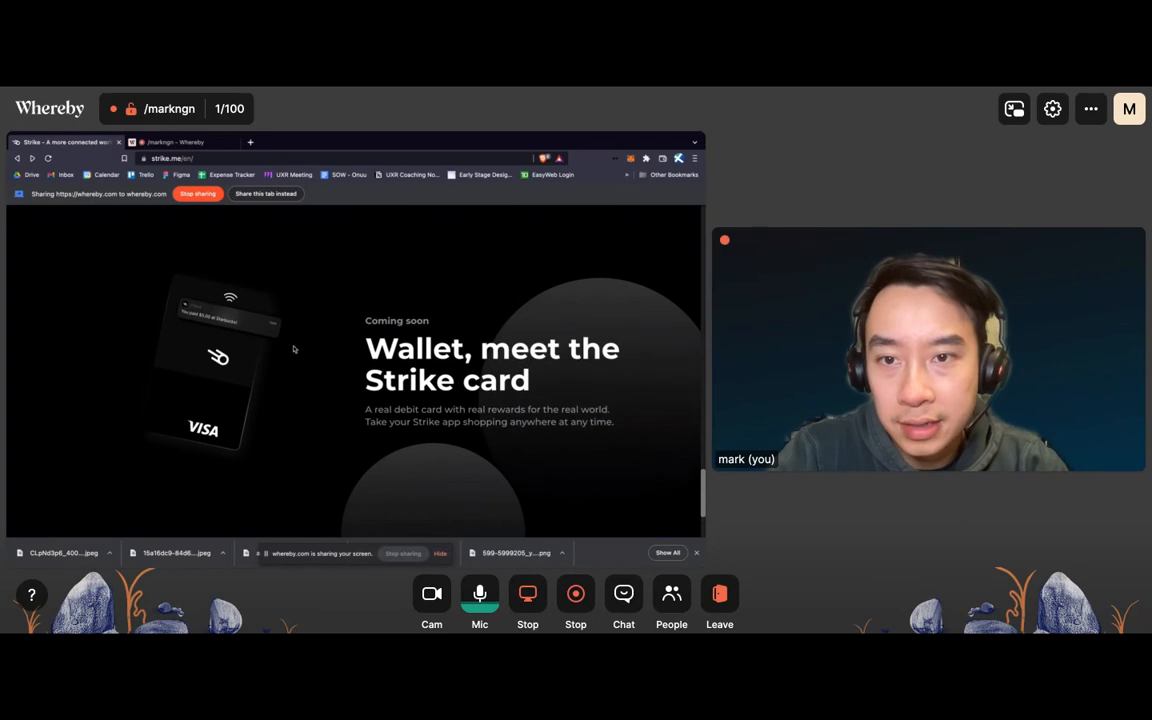
scroll(up, 3)
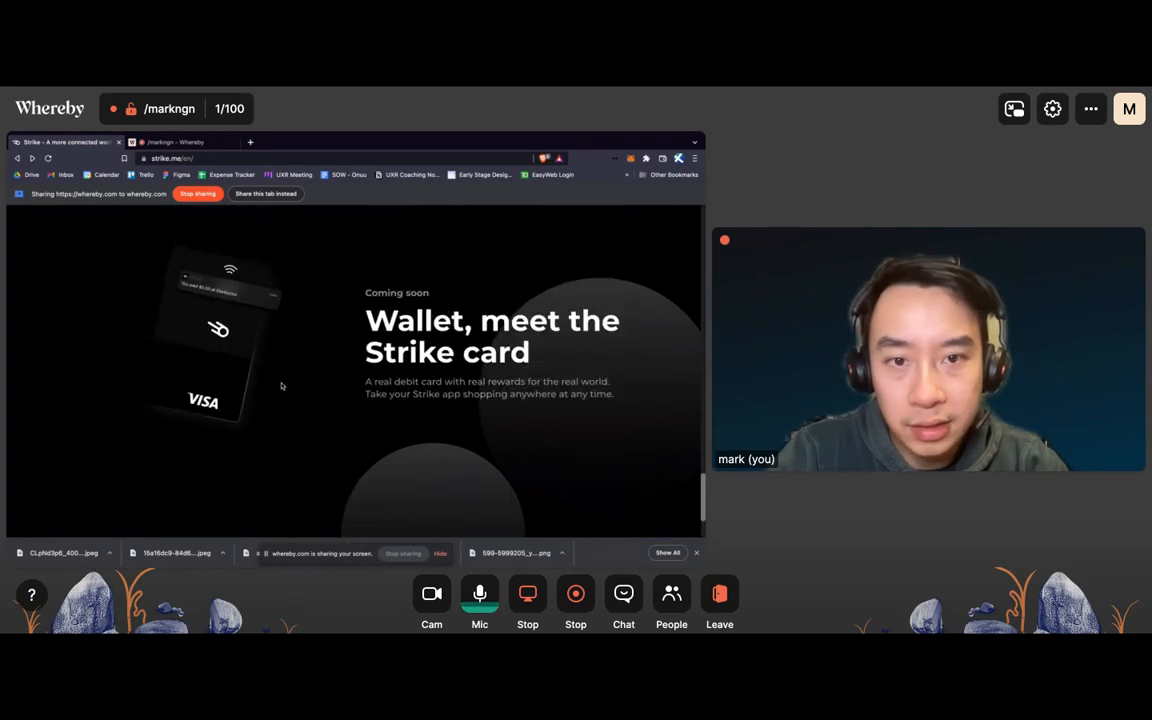
scroll(up, 3)
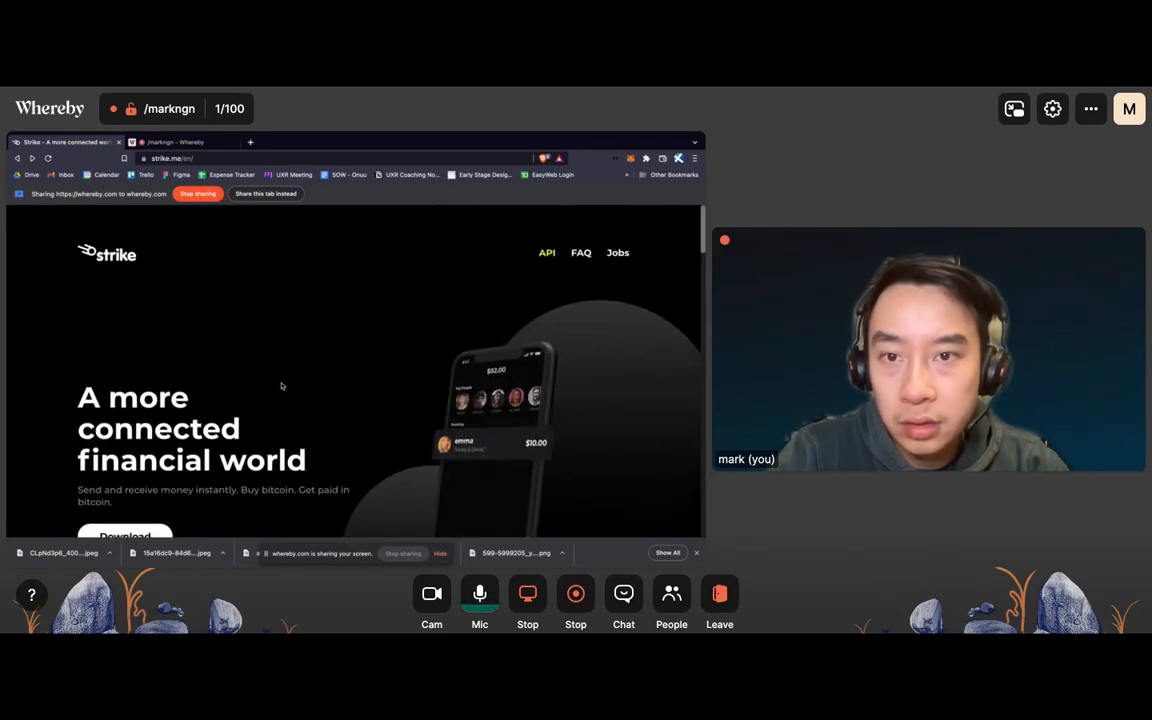
scroll(down, 3)
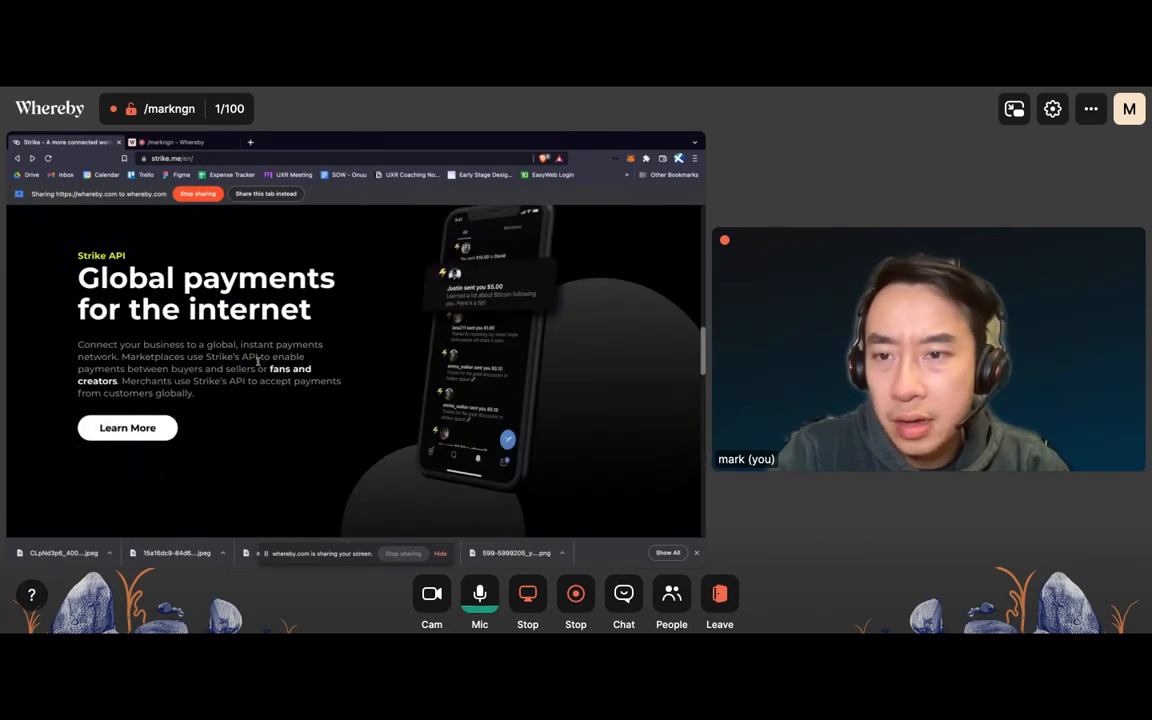
scroll(down, 3)
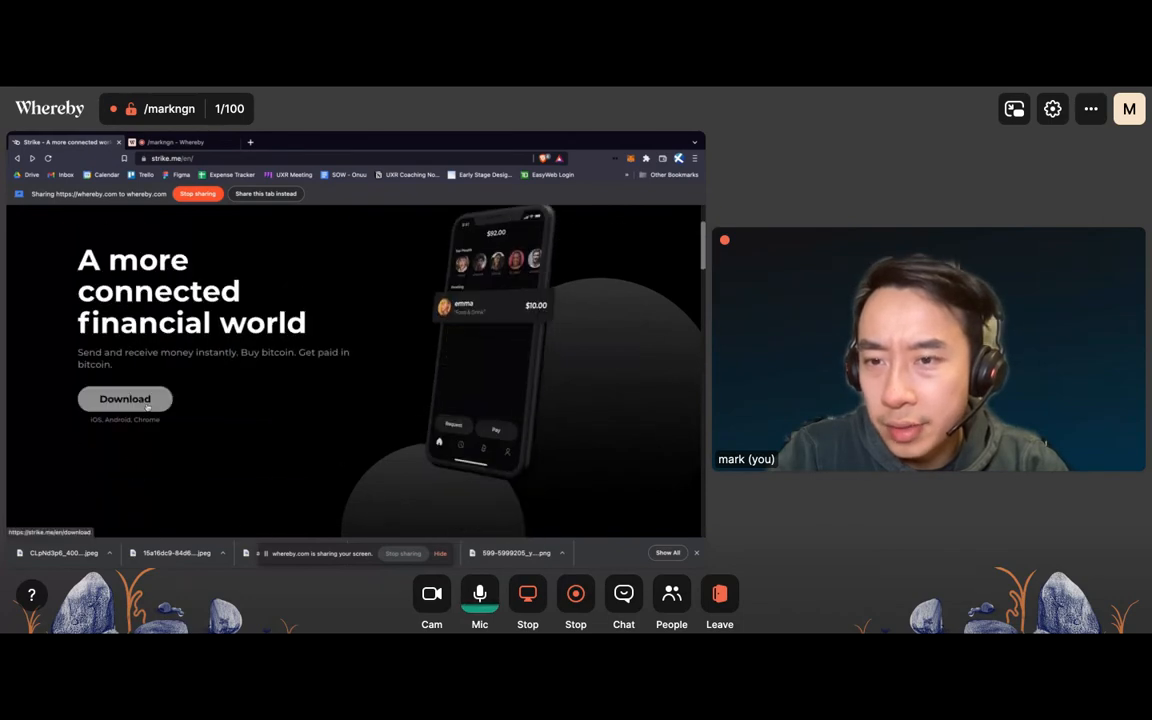
- From the Downloads page, browse the Strike: Bitcoin & Payments App Store preview, then go back
click(125, 399)
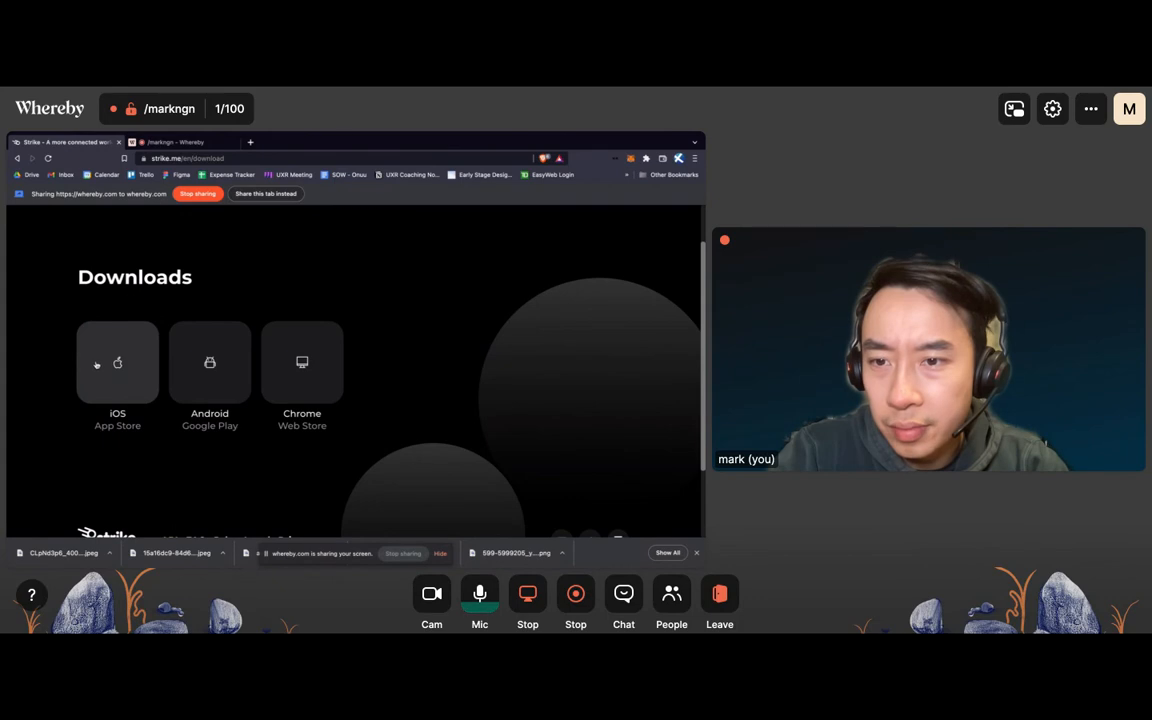
mouse_move(117, 363)
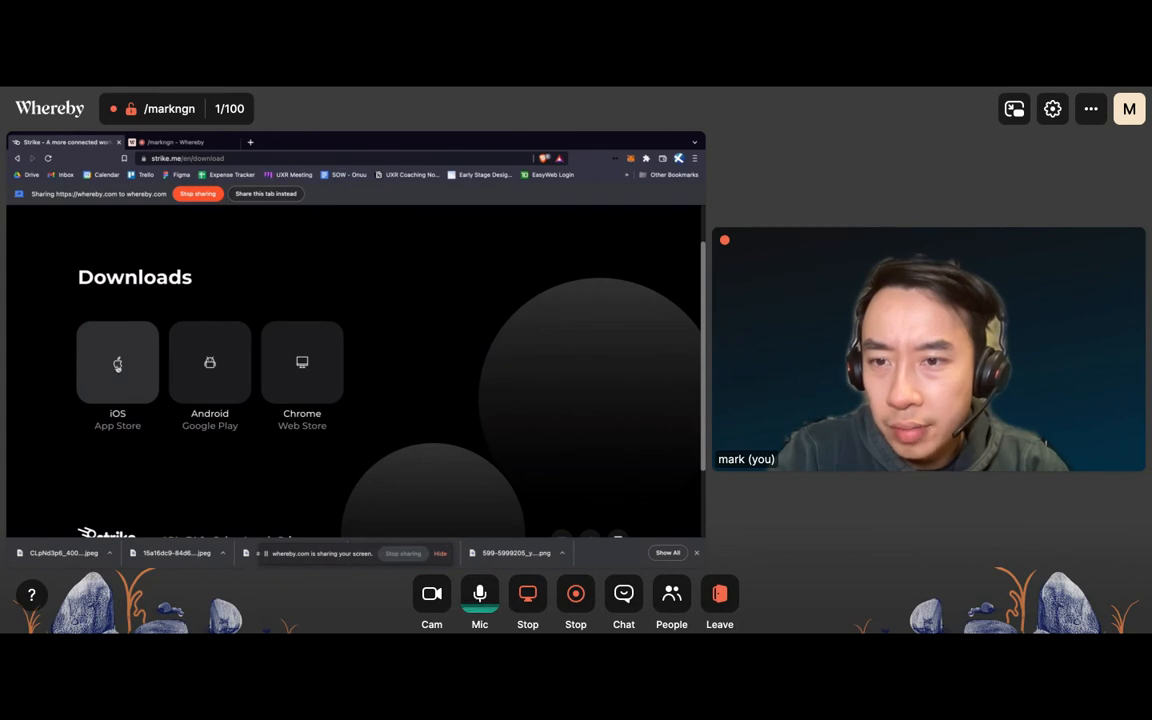
click(250, 142)
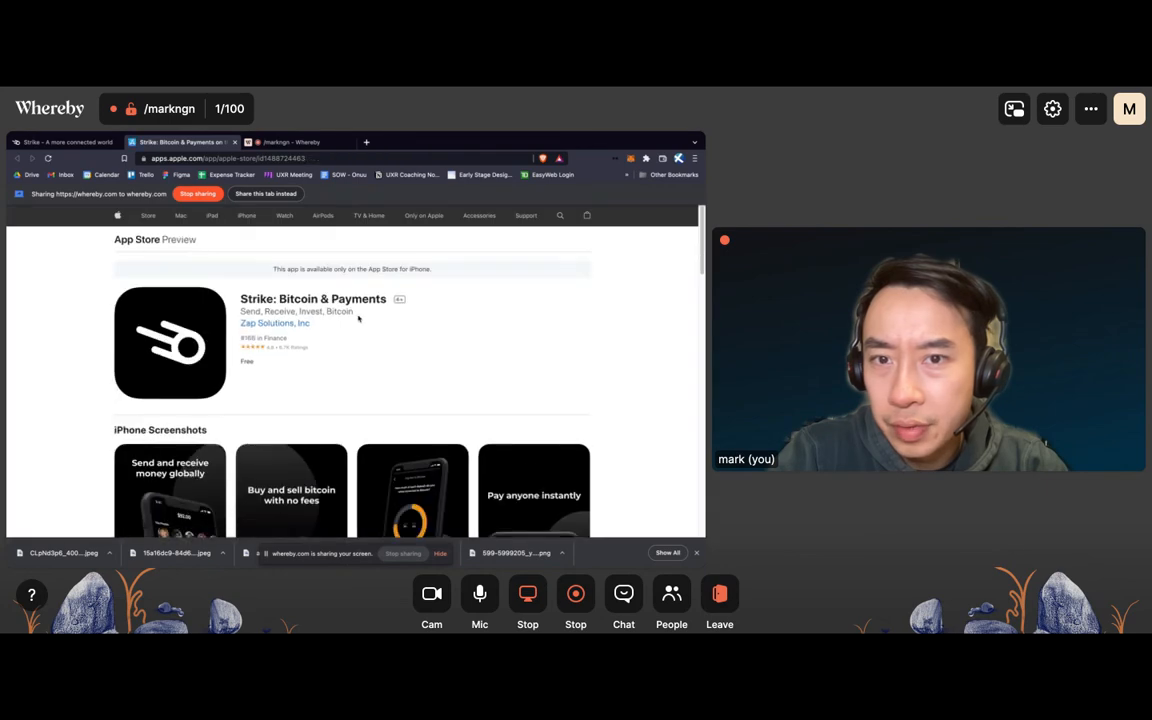
scroll(down, 3)
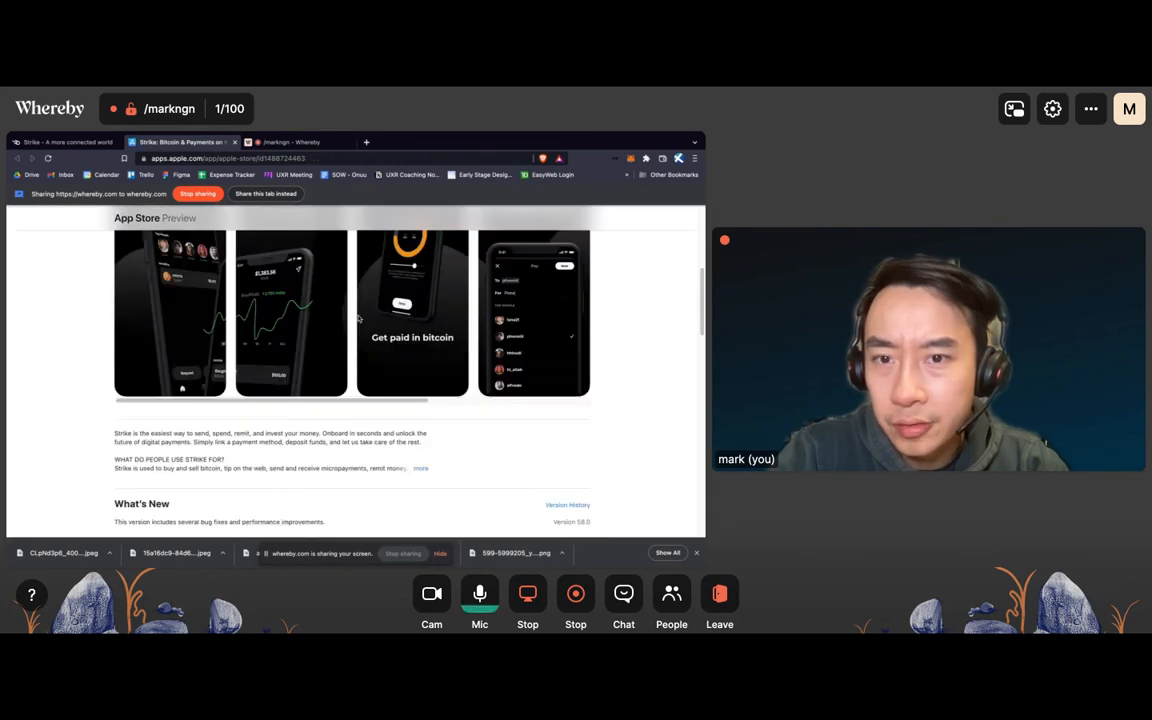
click(65, 142)
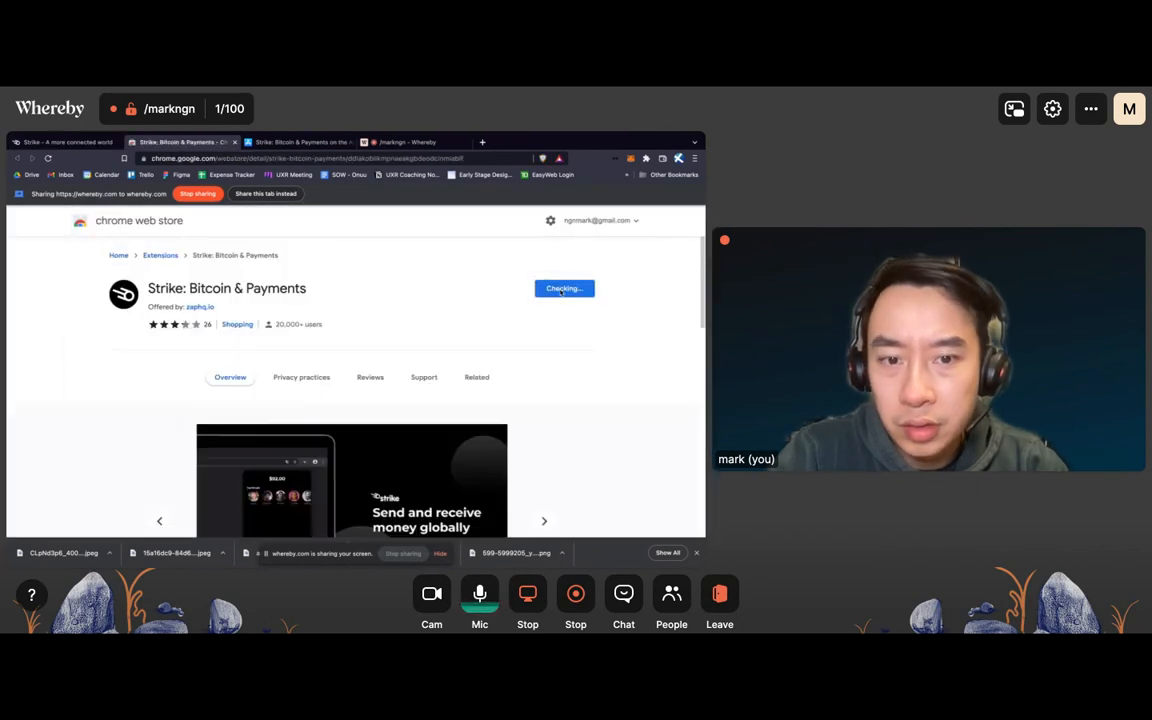
- Browse the Strike Chrome Web Store extension listing and its Related extensions list
scroll(down, 3)
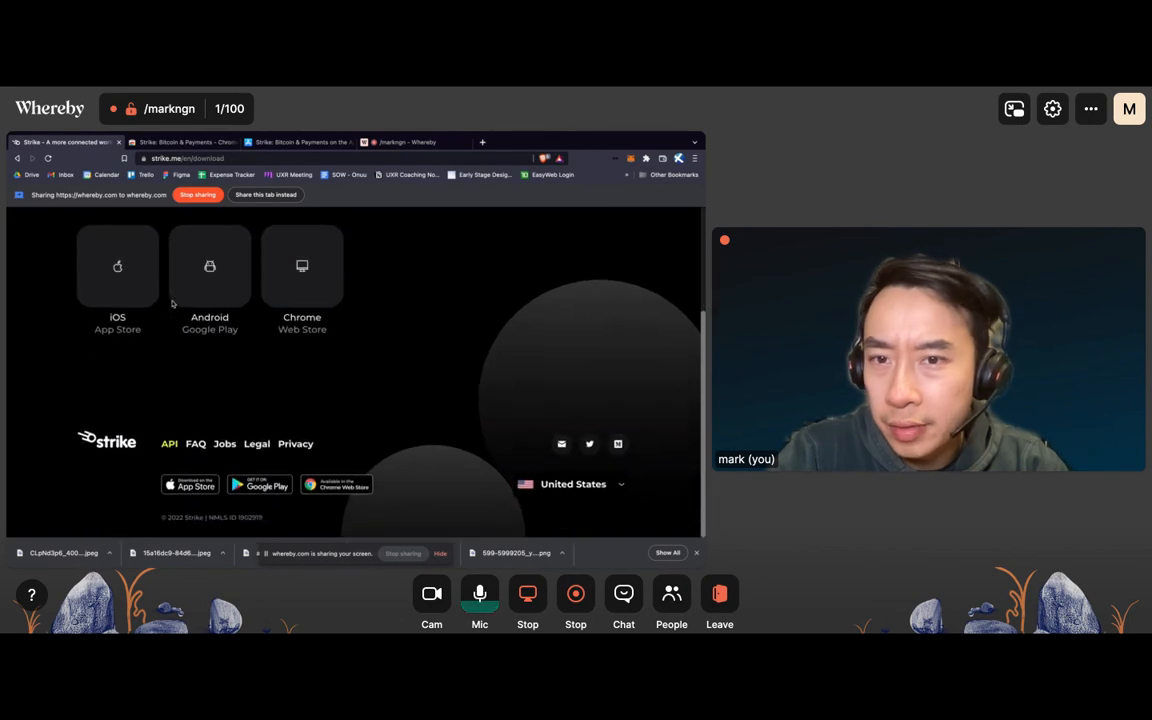
click(180, 142)
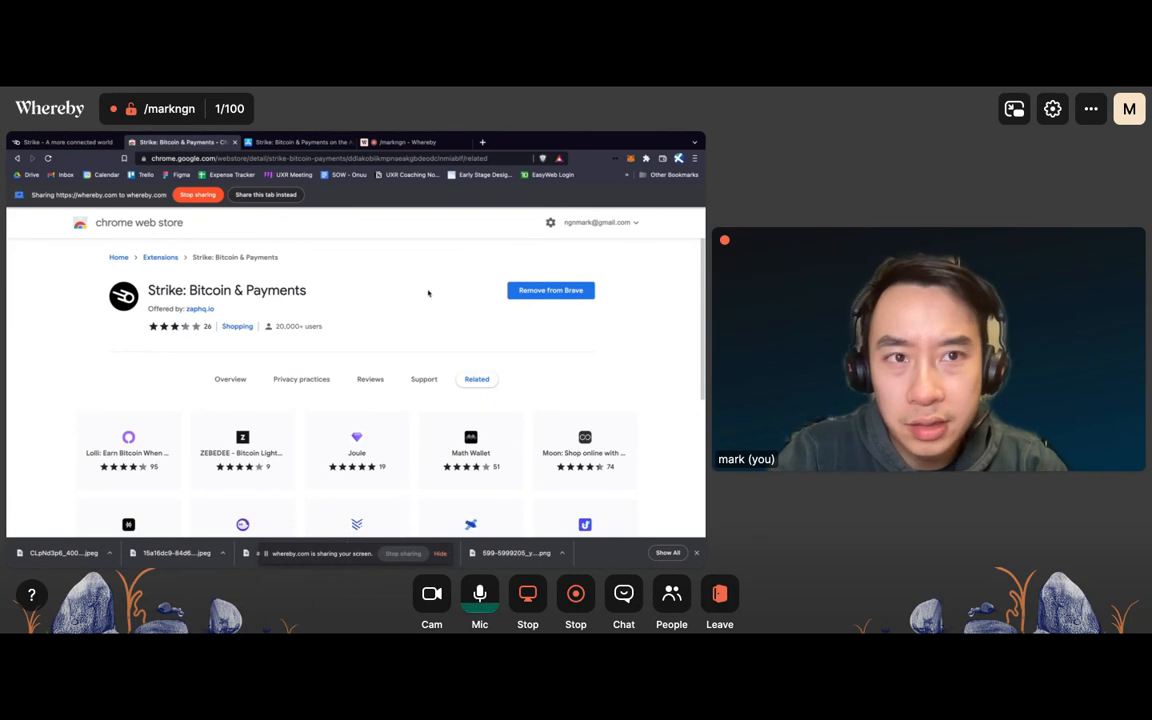
scroll(down, 3)
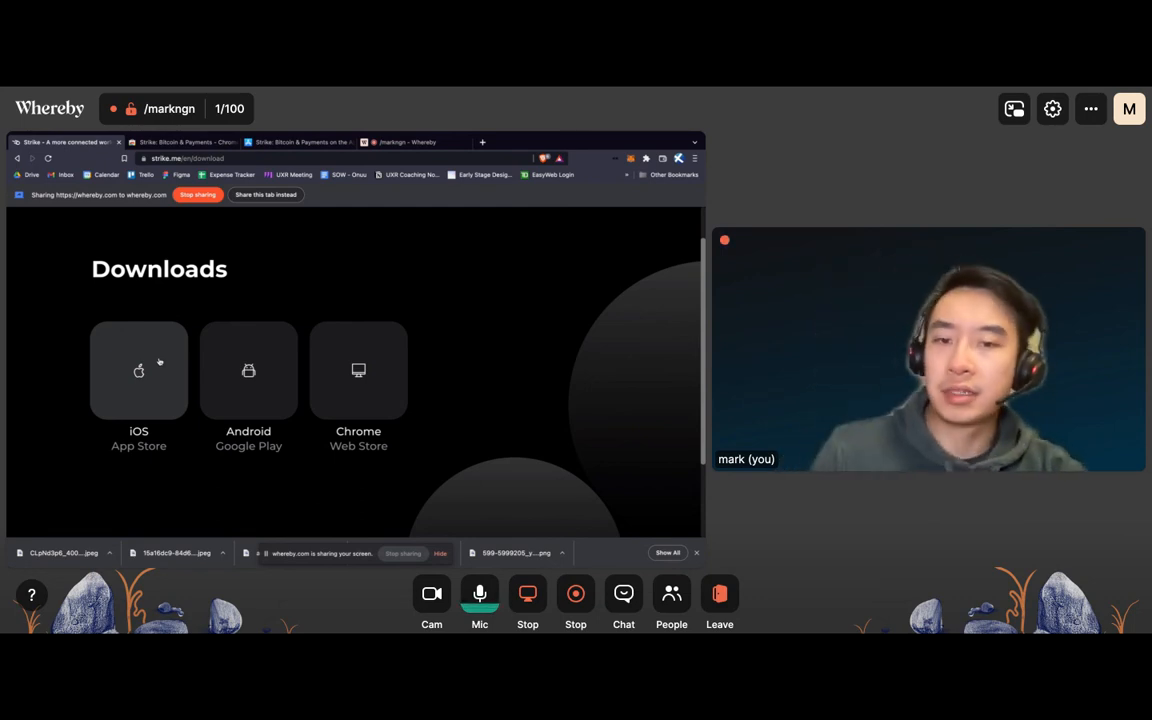
scroll(up, 3)
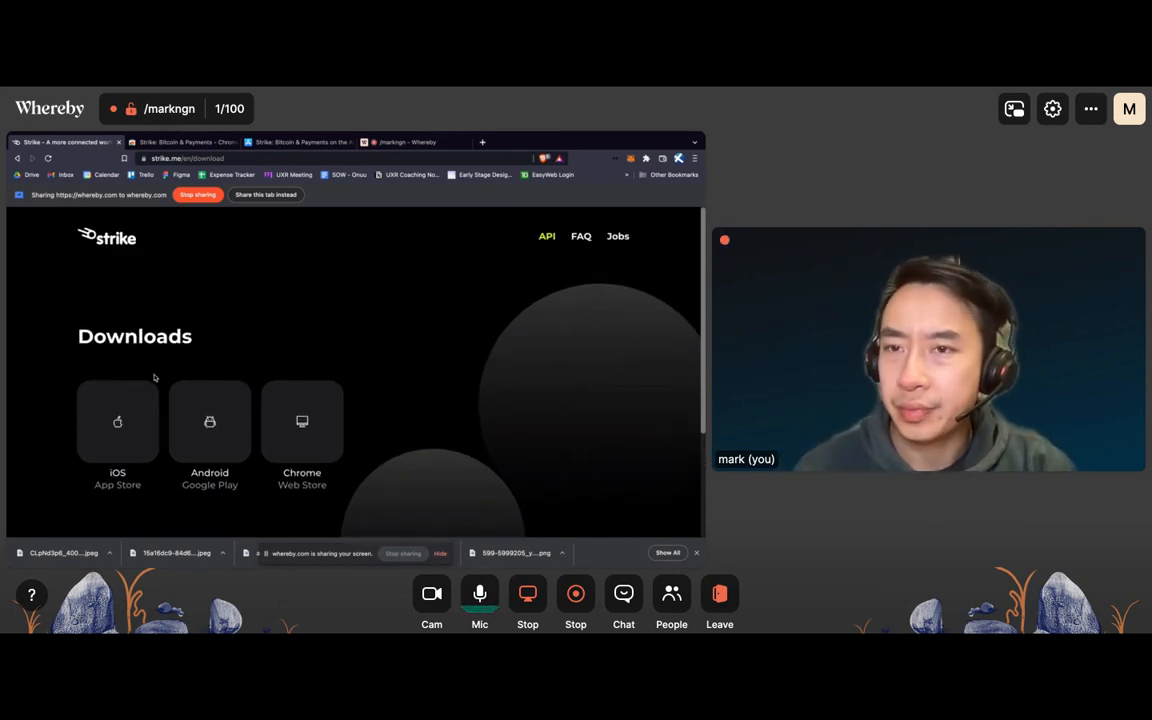
scroll(down, 3)
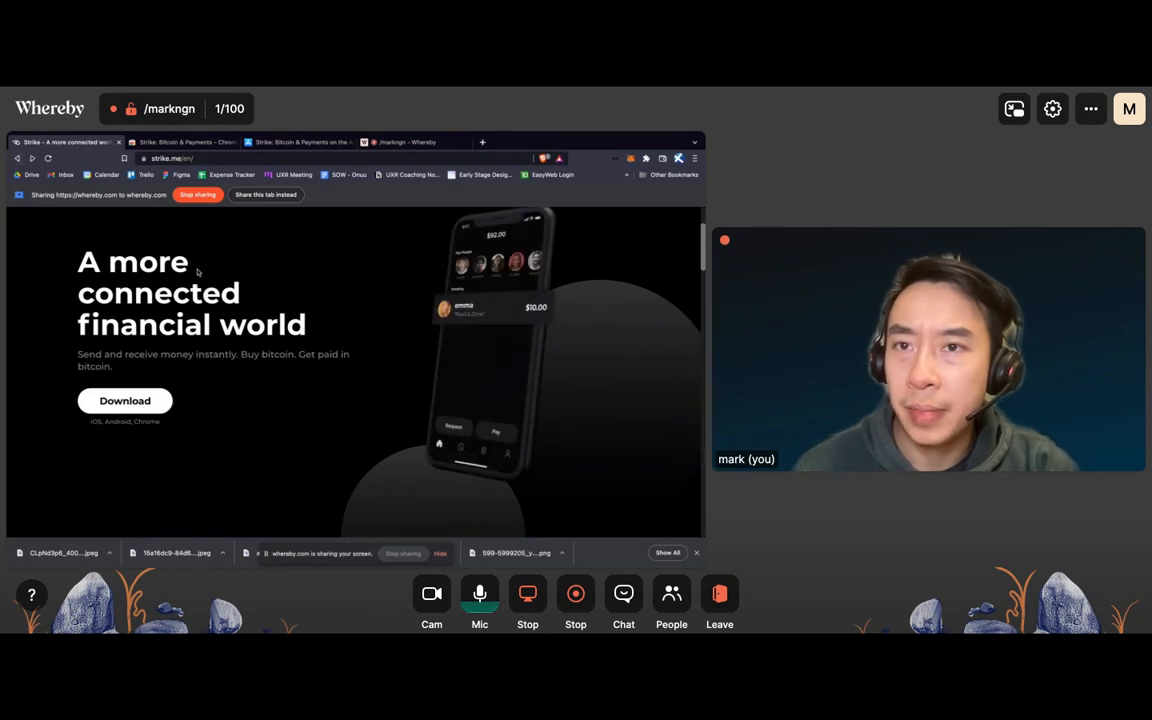
scroll(down, 3)
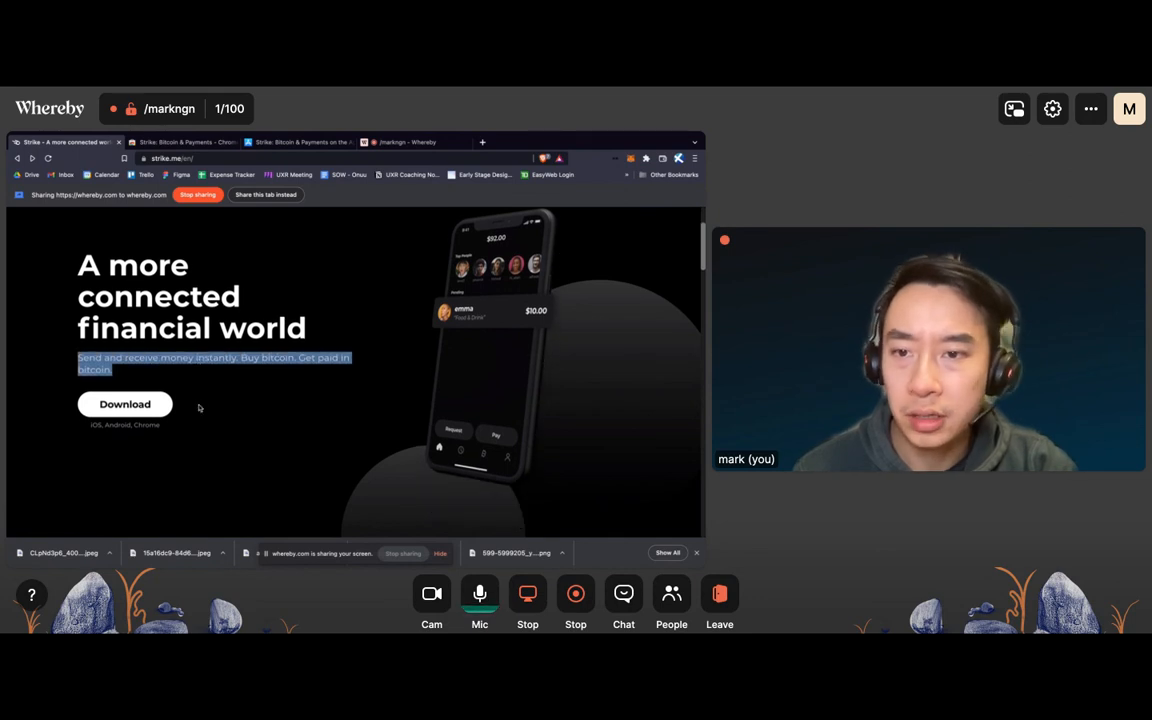
scroll(down, 3)
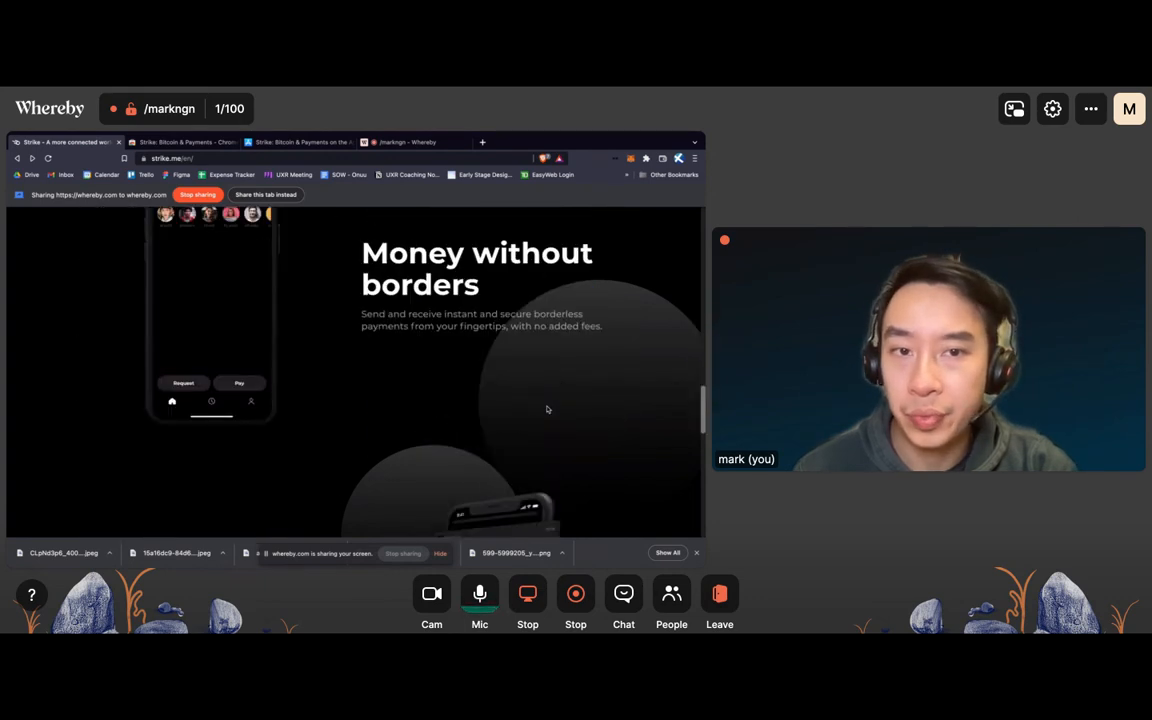
scroll(down, 3)
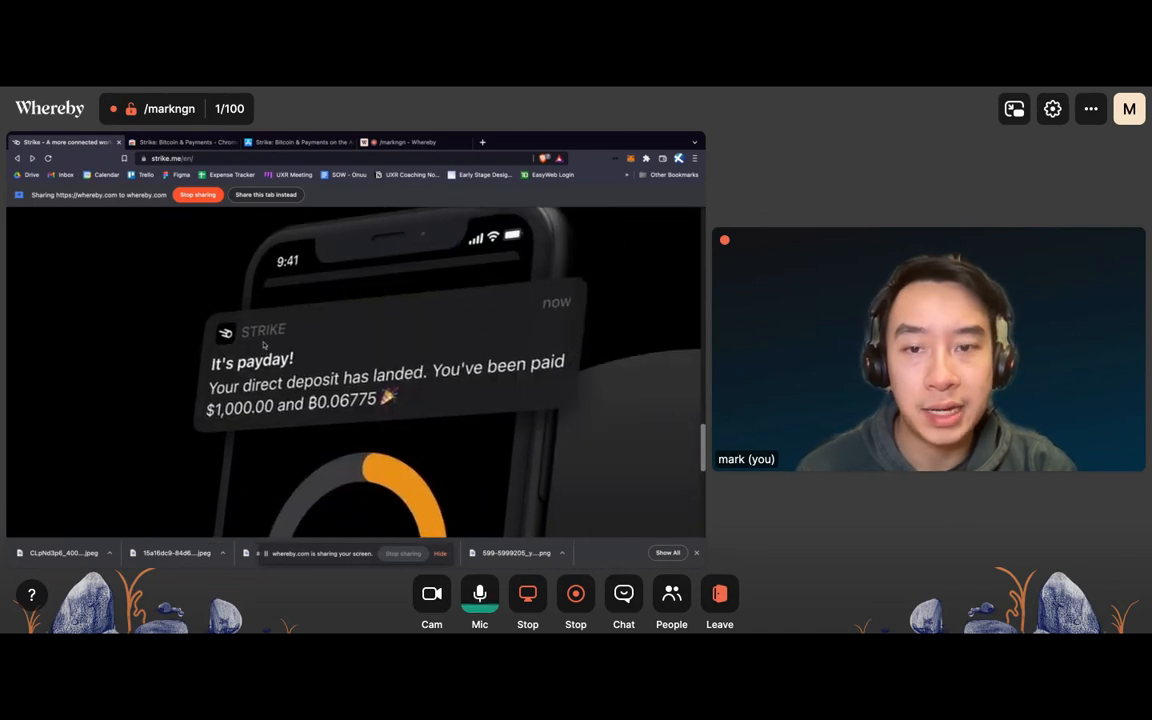
scroll(down, 3)
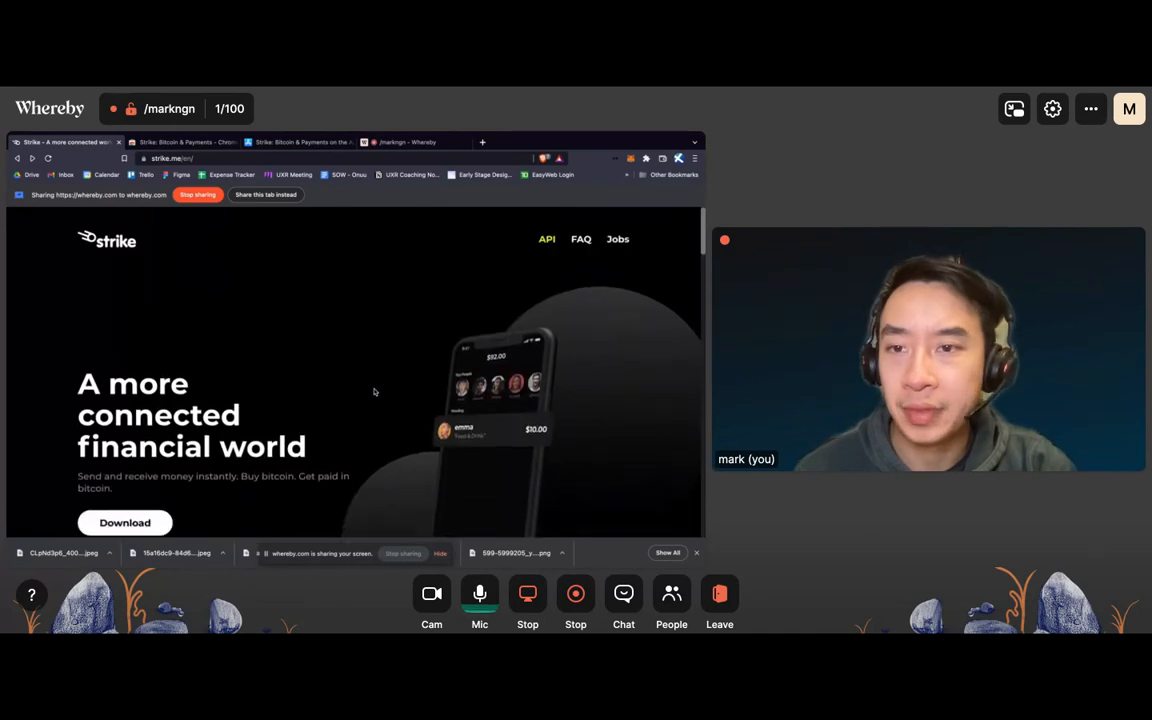
scroll(down, 3)
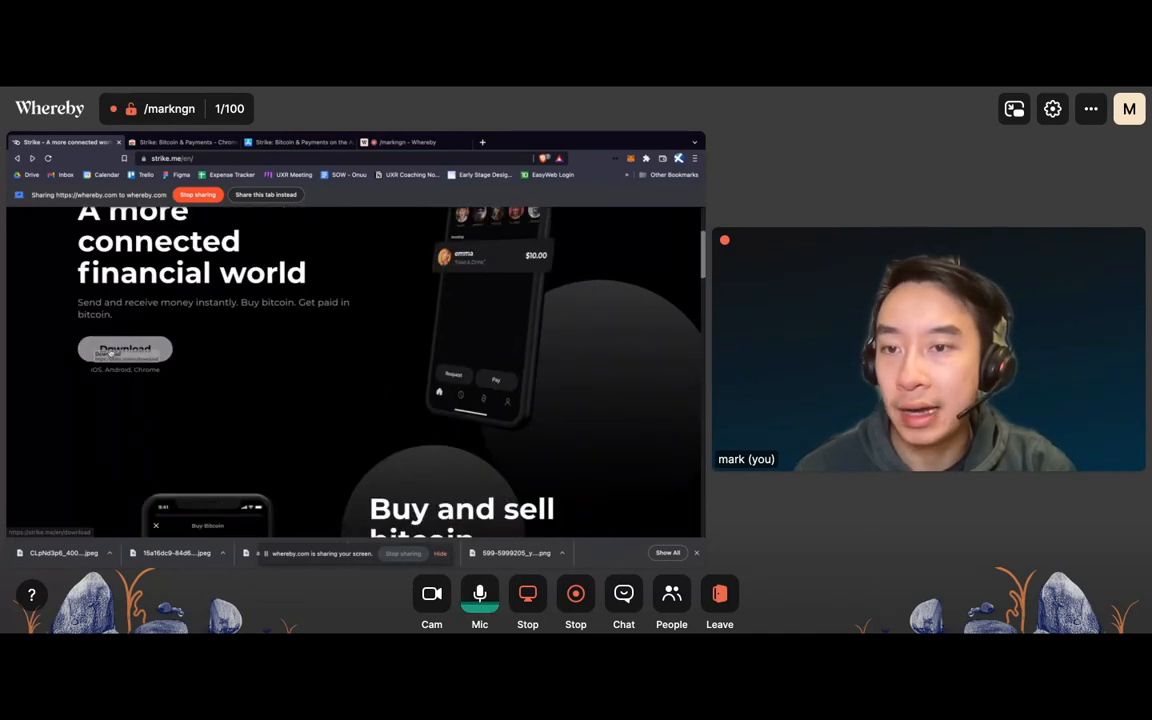
click(125, 349)
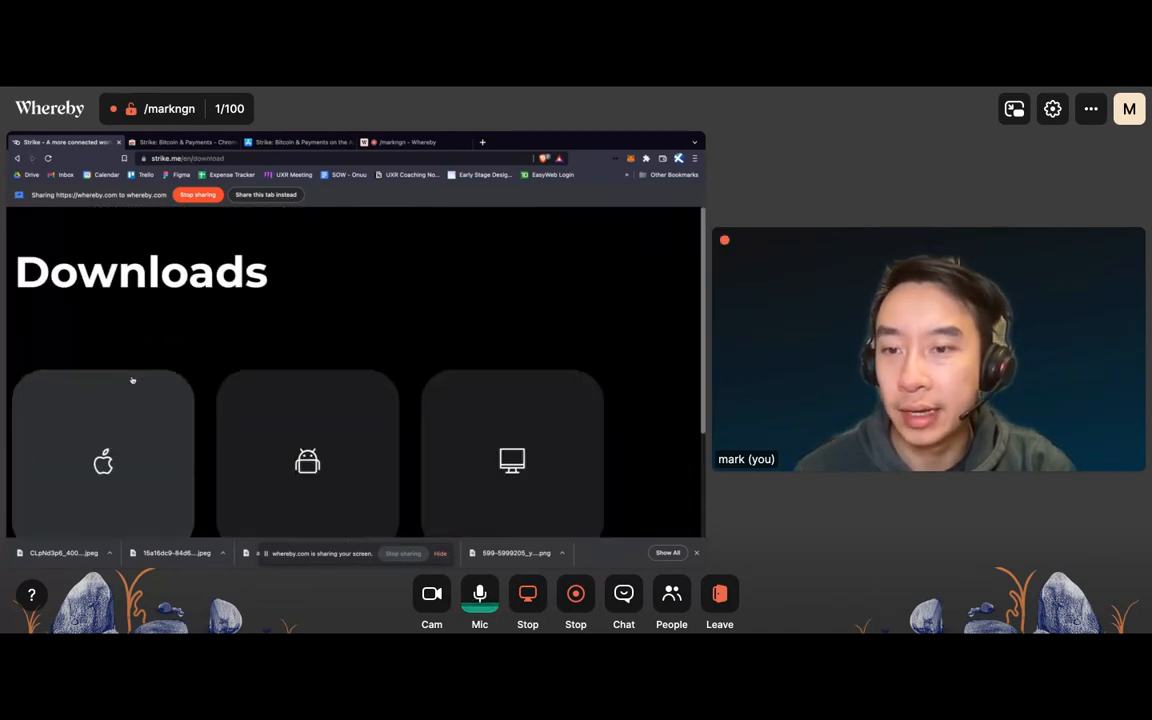
scroll(down, 3)
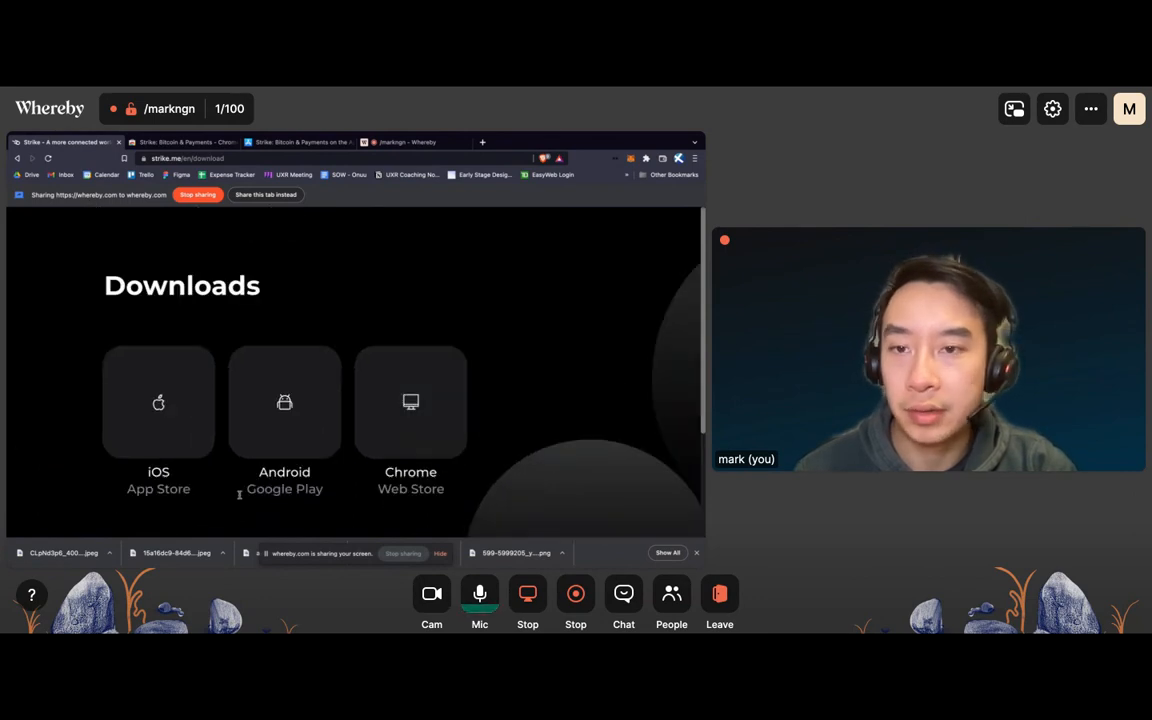
scroll(up, 3)
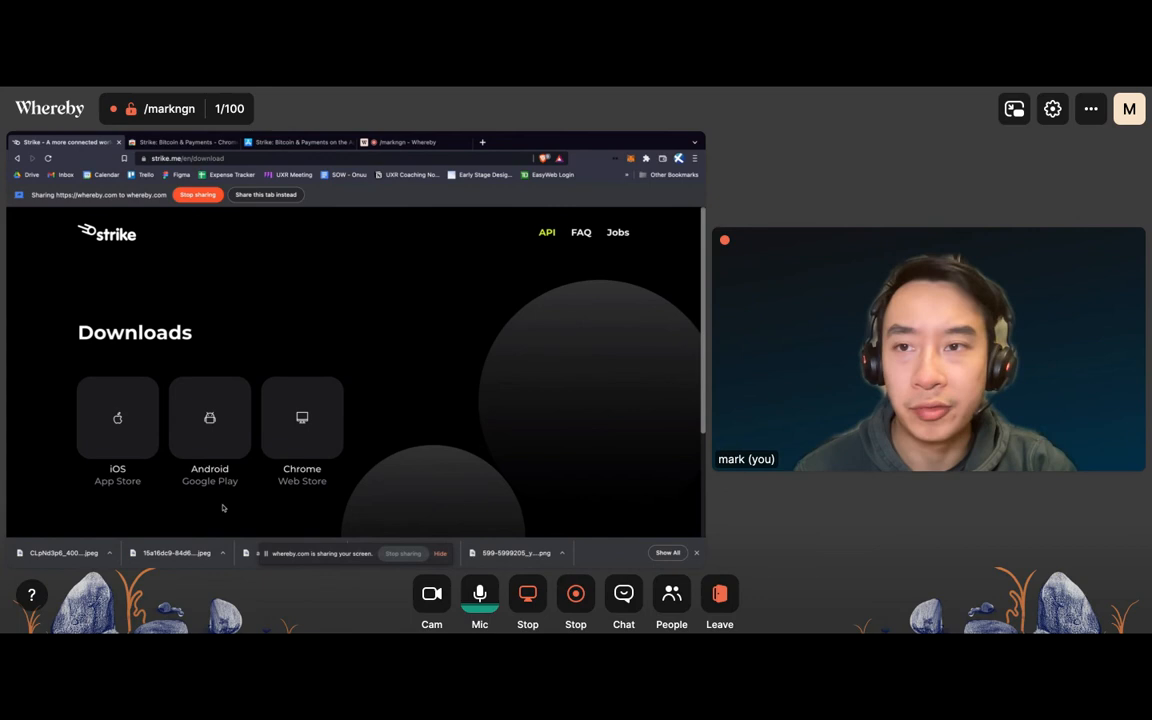